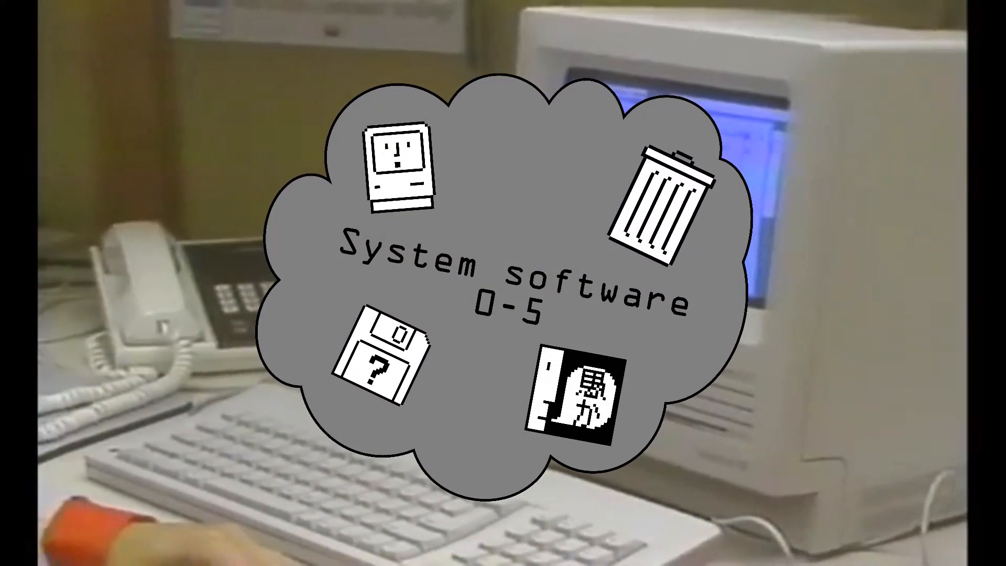
Step: Browse Mini vMac's Open dialog to the OS > 4.X folder listing System 4.0 and 4.1
left_click(558, 16)
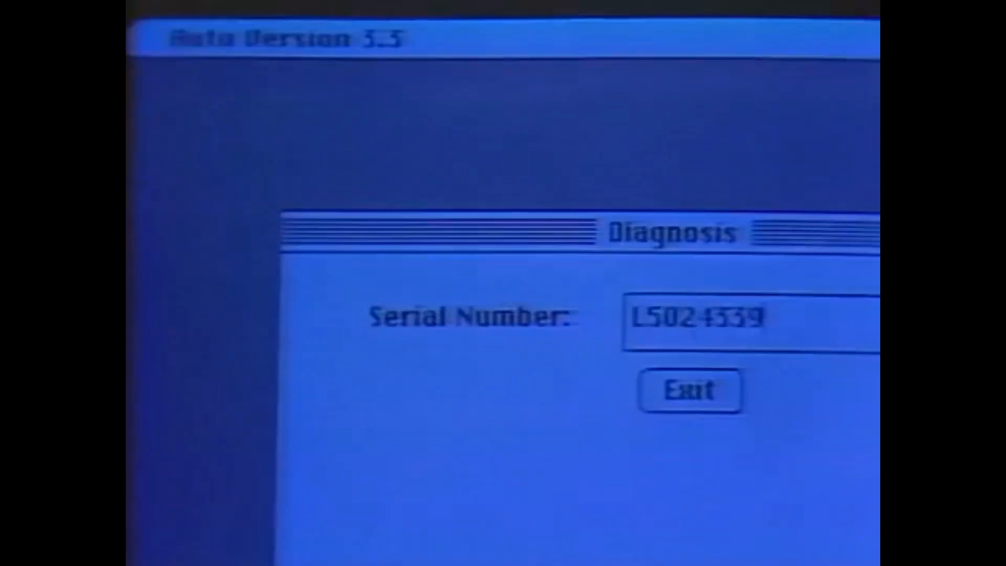
left_click(691, 390)
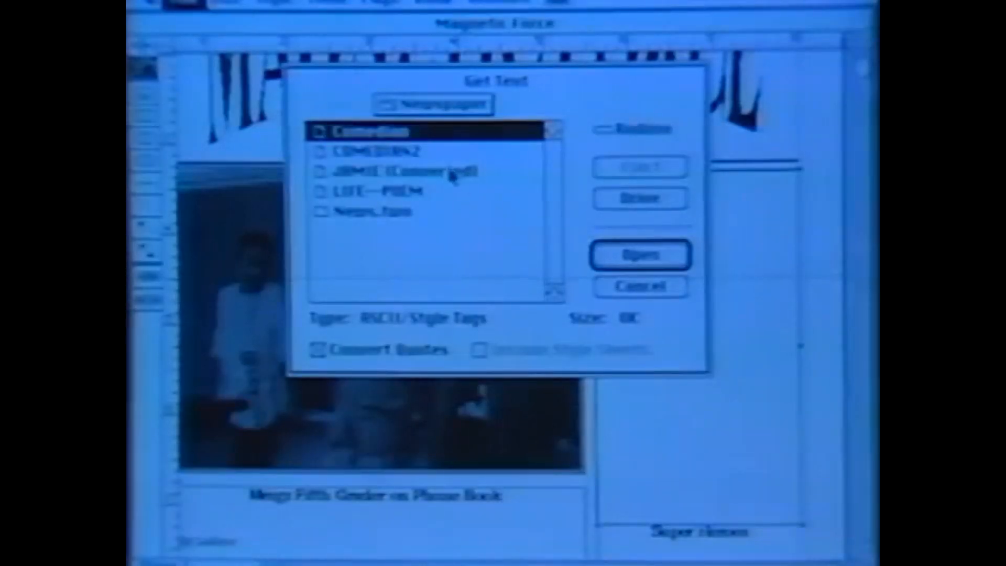
left_click(638, 253)
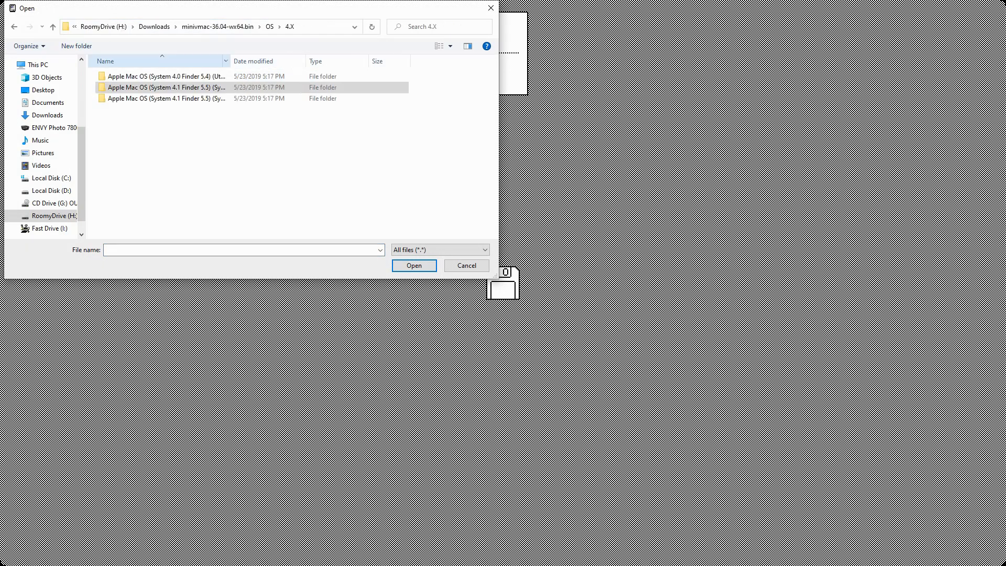
Step: Load Utilities.img from the System 4.0 Finder 5.4 folder into the emulator
double_click(164, 76)
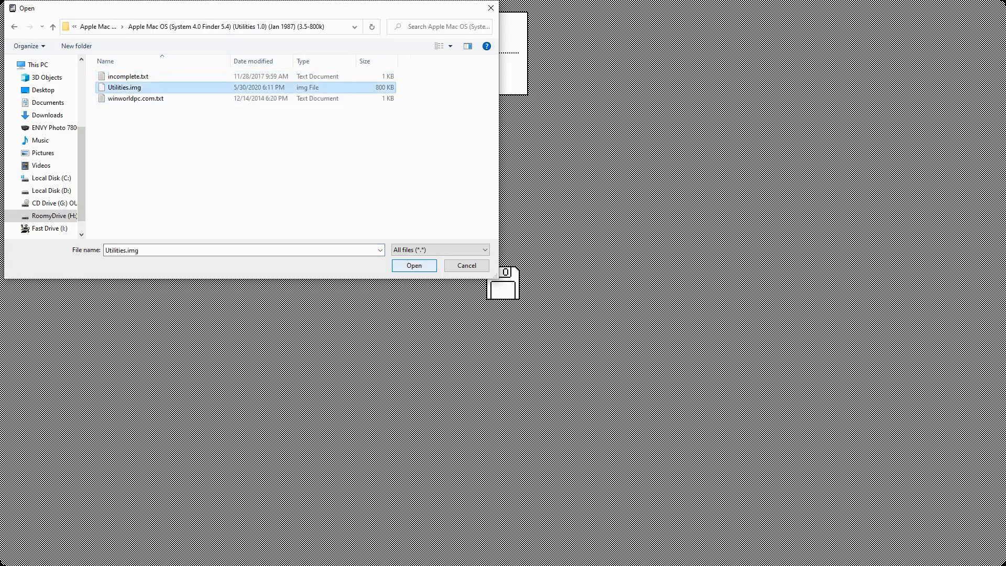
left_click(414, 265)
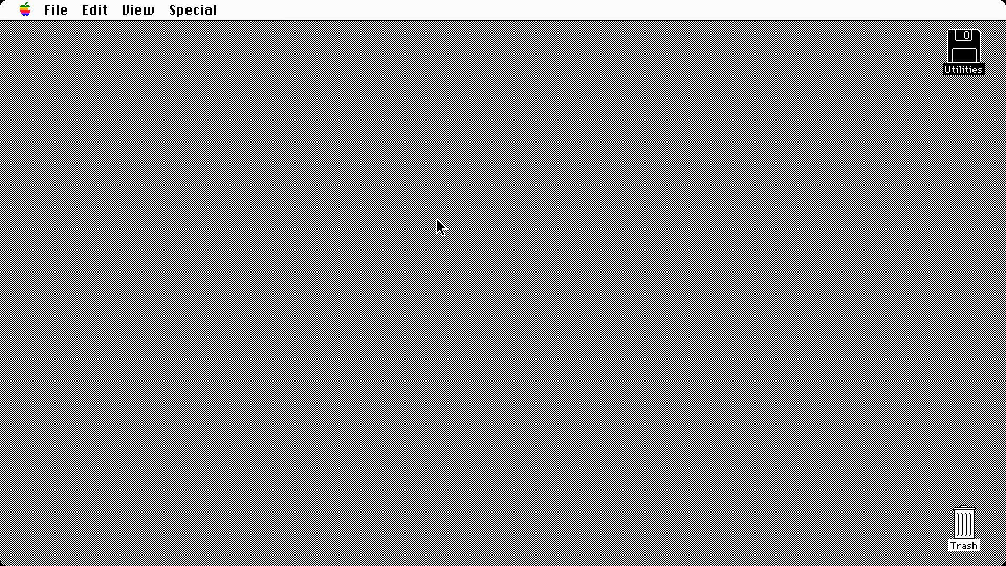
Step: Look through the Edit and File menus, then open the Chooser from the Apple menu
left_click(95, 10)
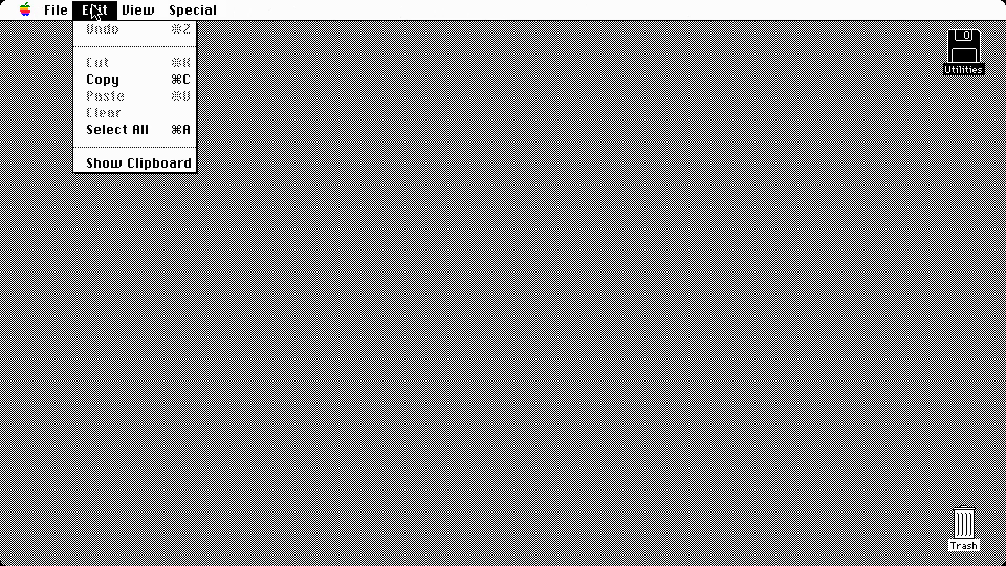
left_click(56, 11)
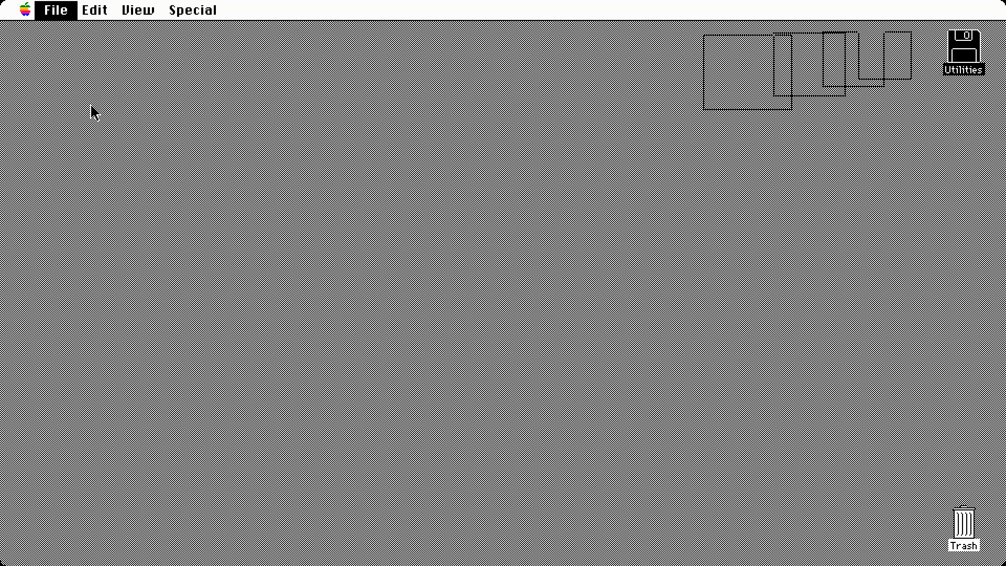
left_click(25, 10)
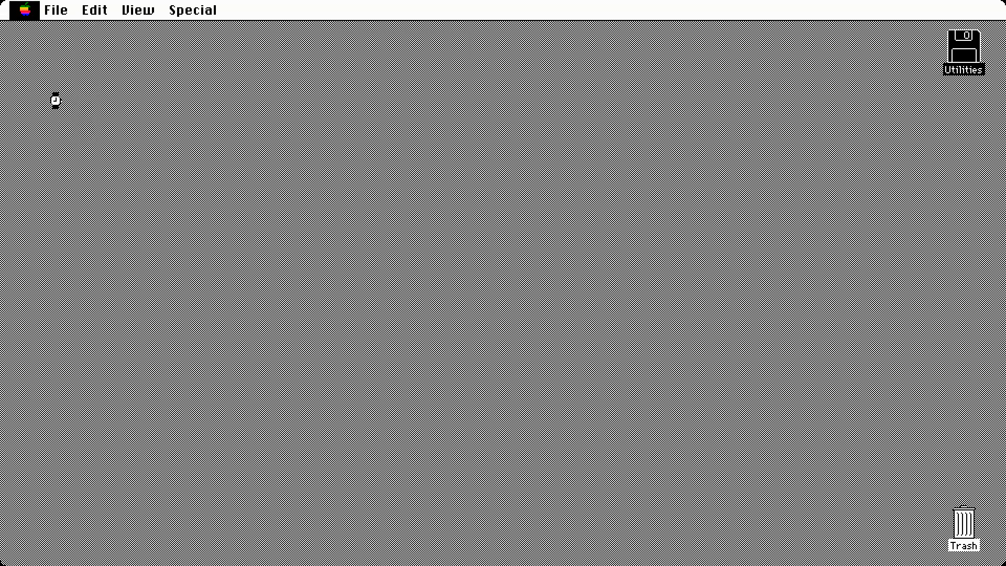
left_click(19, 9)
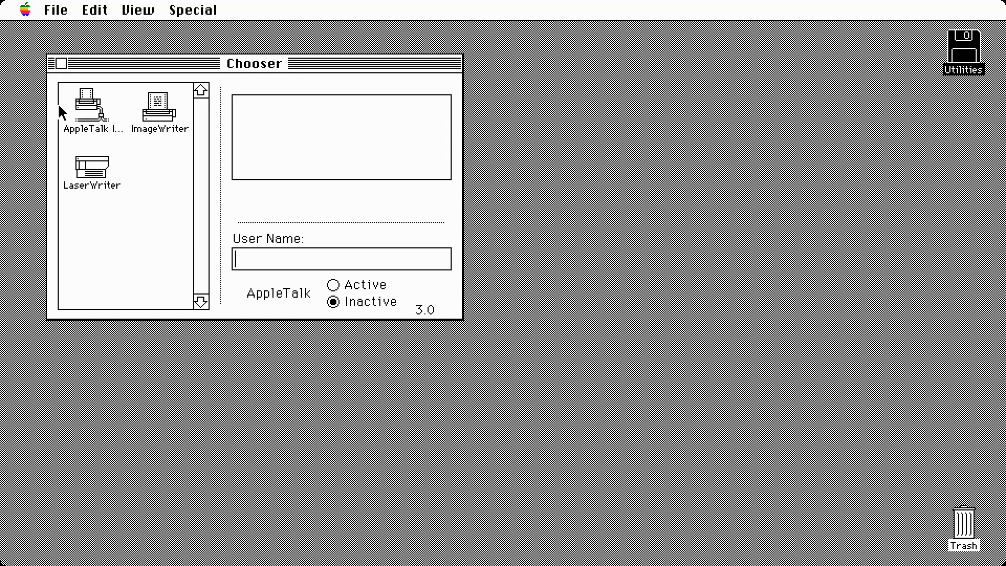
Step: Select ImageWriter to see its printer and modem ports, close the Chooser, open Control Panel
left_click(159, 102)
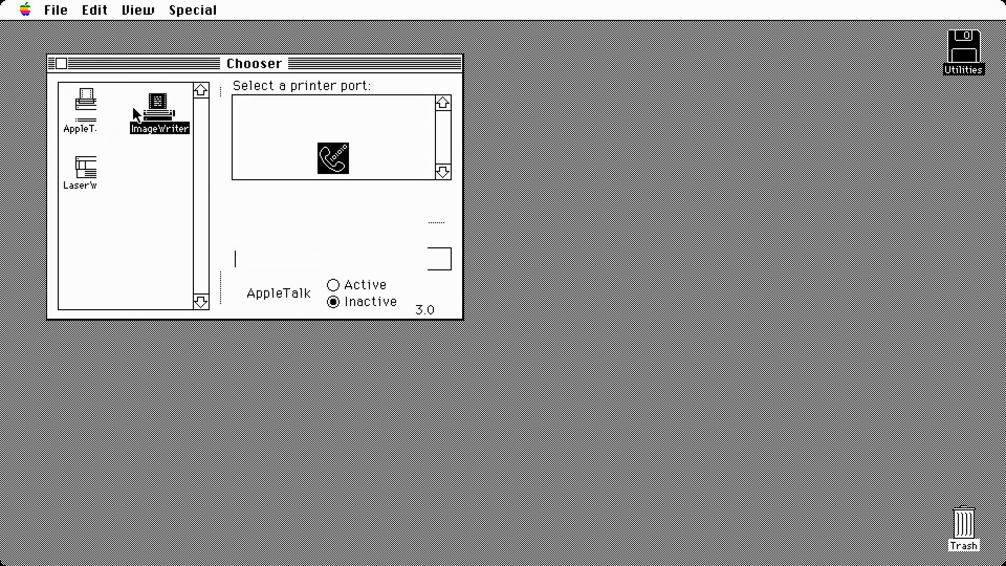
left_click(158, 100)
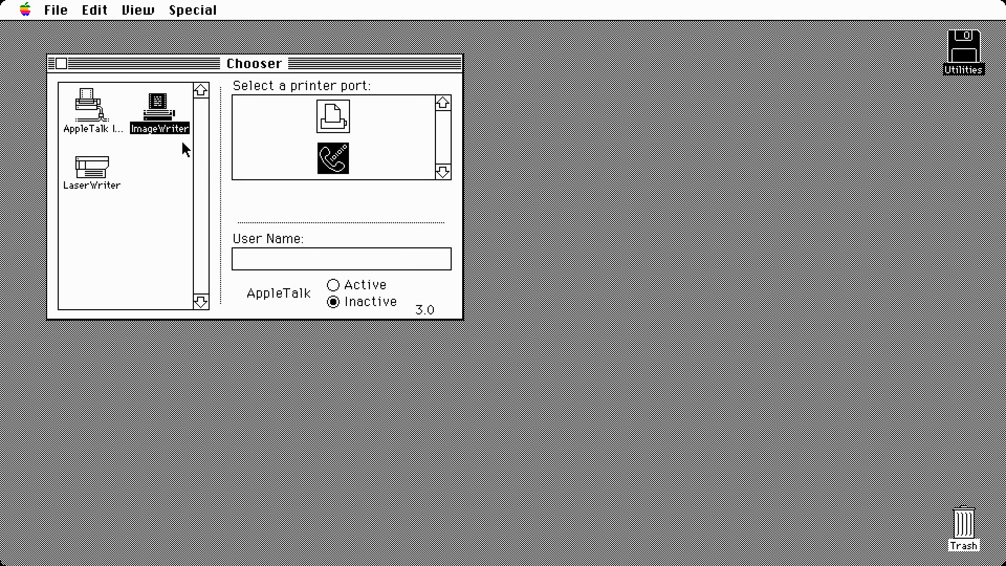
mouse_move(183, 177)
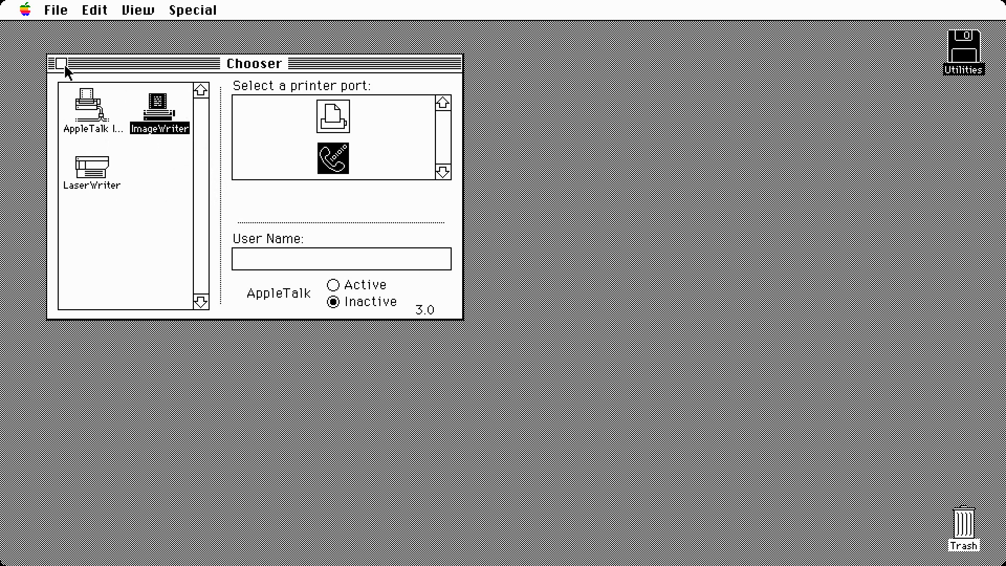
left_click(26, 10)
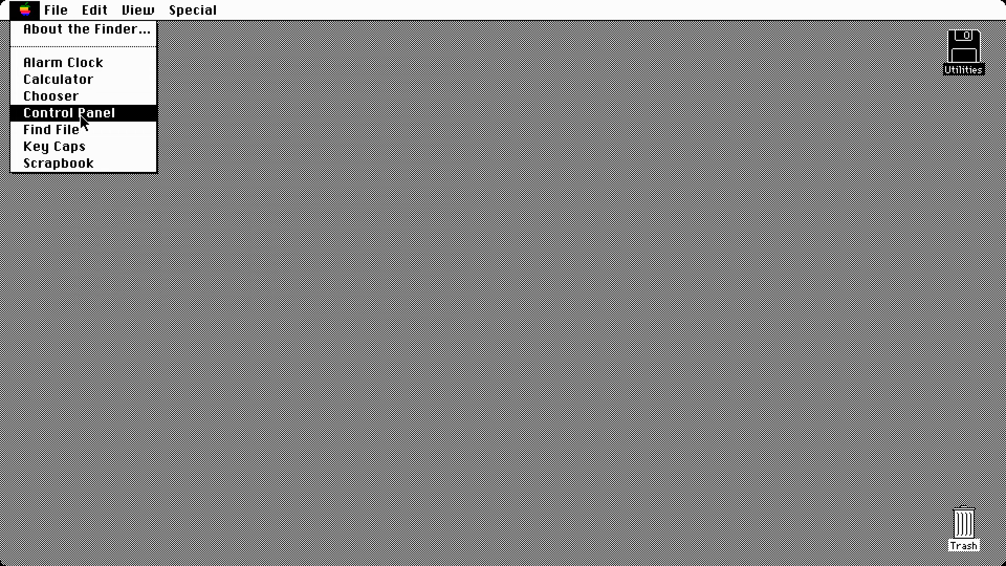
left_click(69, 113)
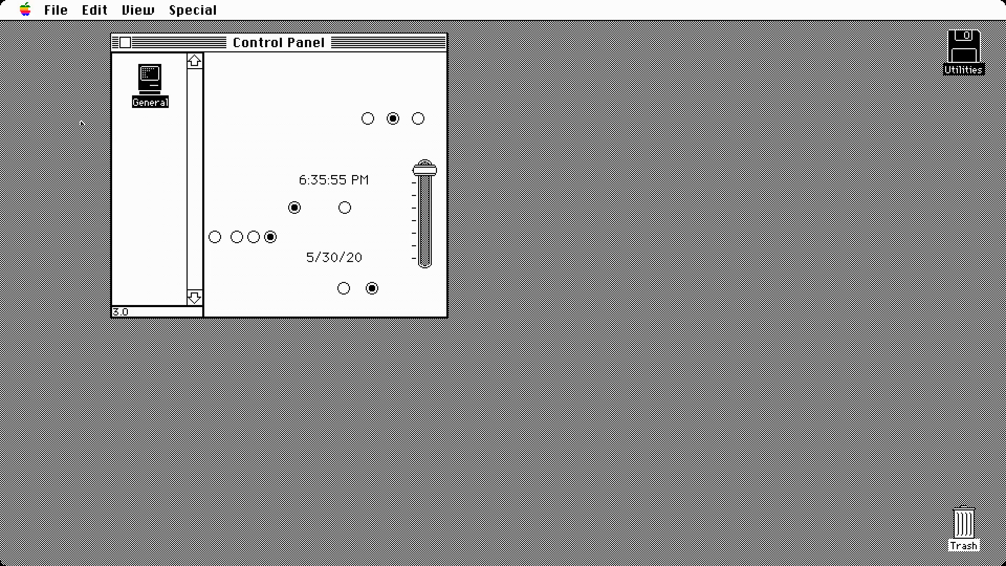
Step: Show the General settings, then the Keyboard key repeat rate and delay settings
left_click(150, 77)
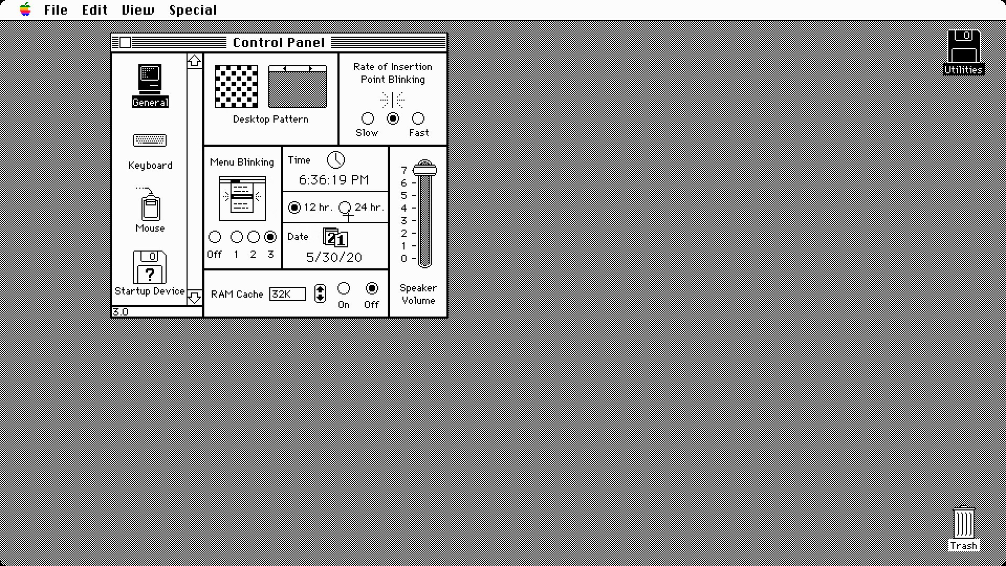
left_click(151, 140)
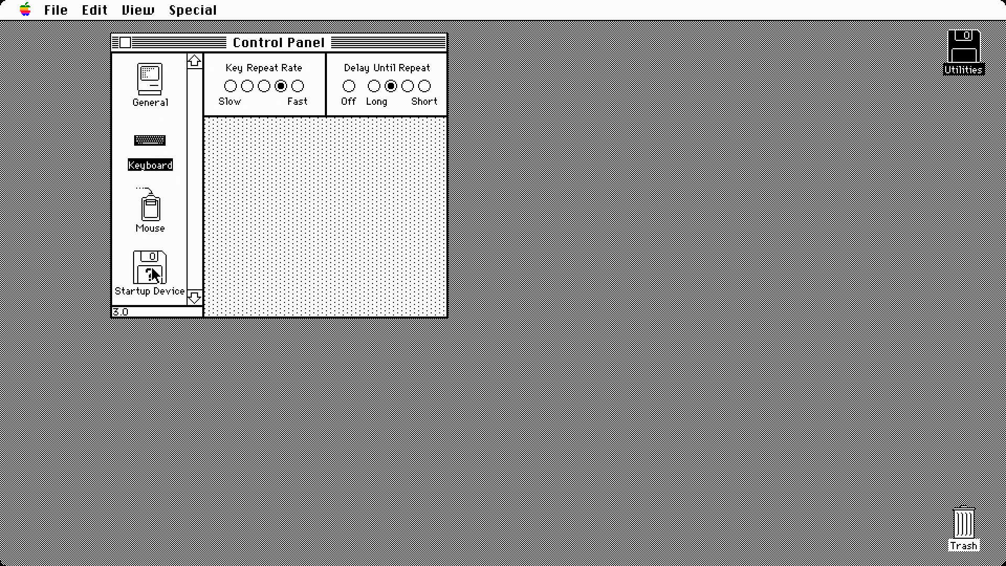
mouse_move(154, 96)
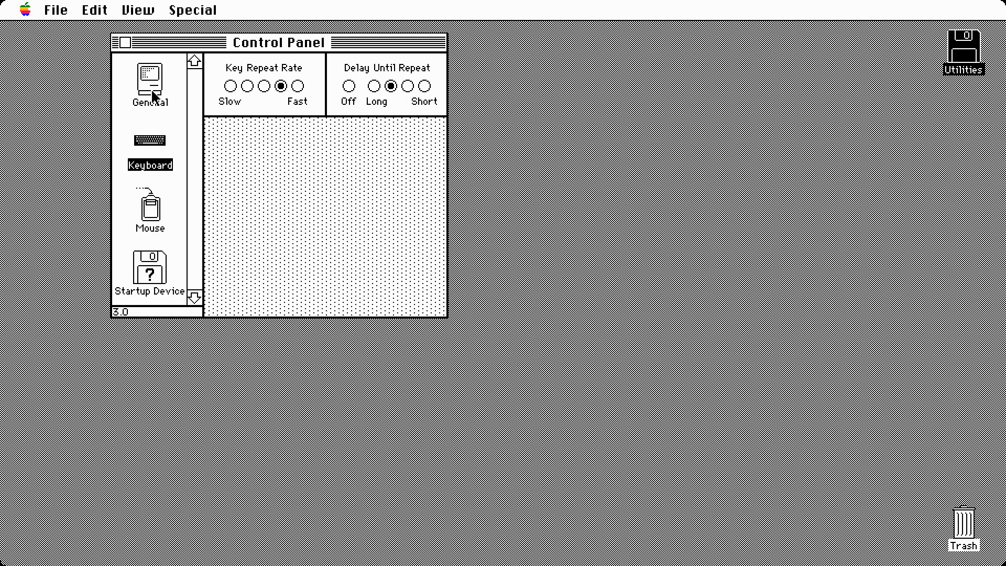
Step: Switch between the Keyboard and Mouse panels to show mouse tracking and double-click settings
left_click(149, 208)
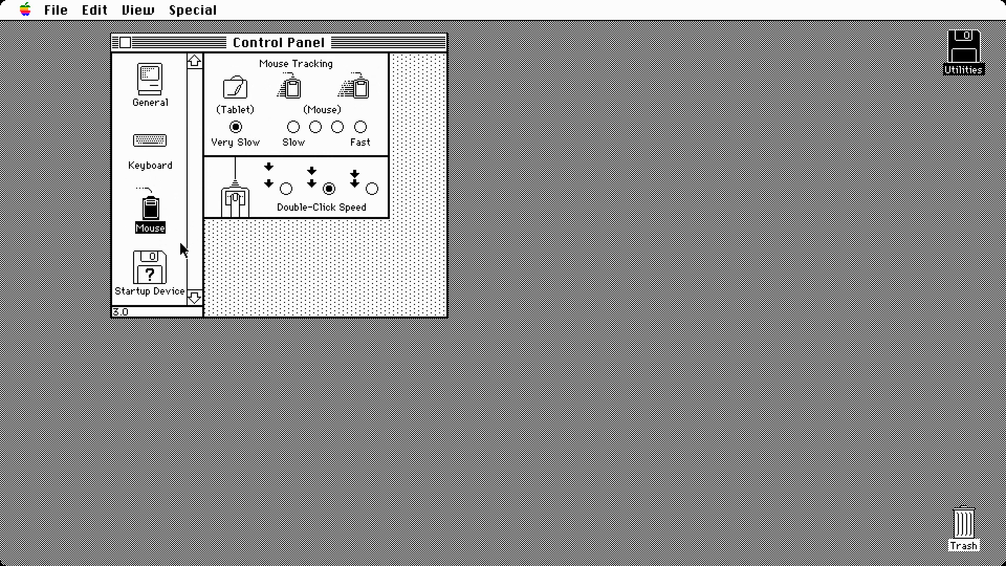
mouse_move(161, 159)
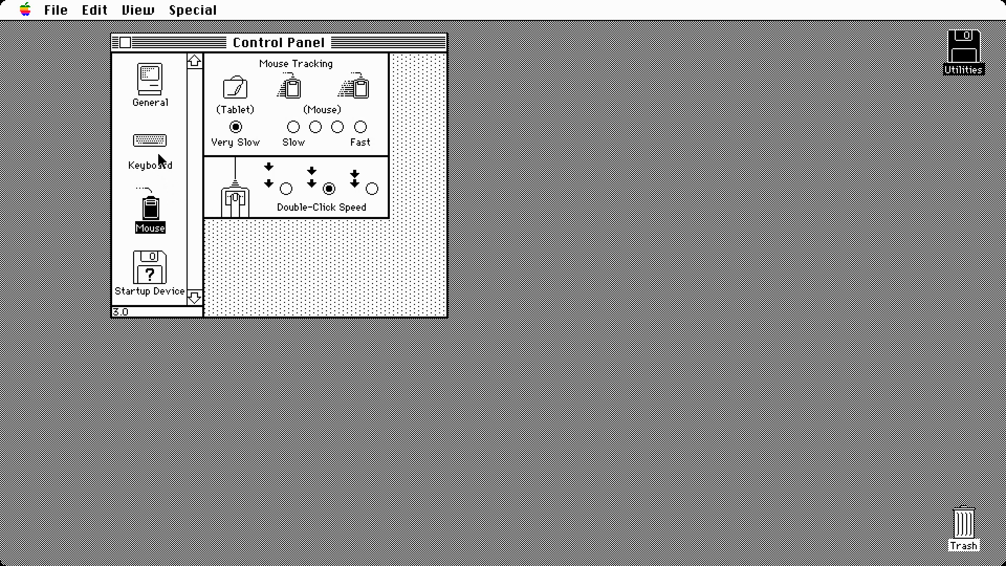
left_click(149, 140)
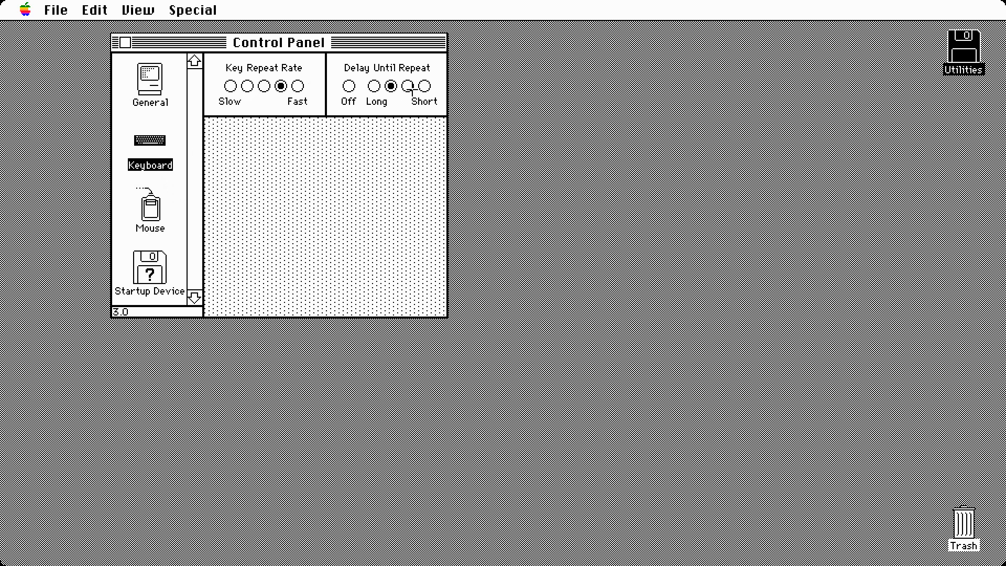
left_click(150, 208)
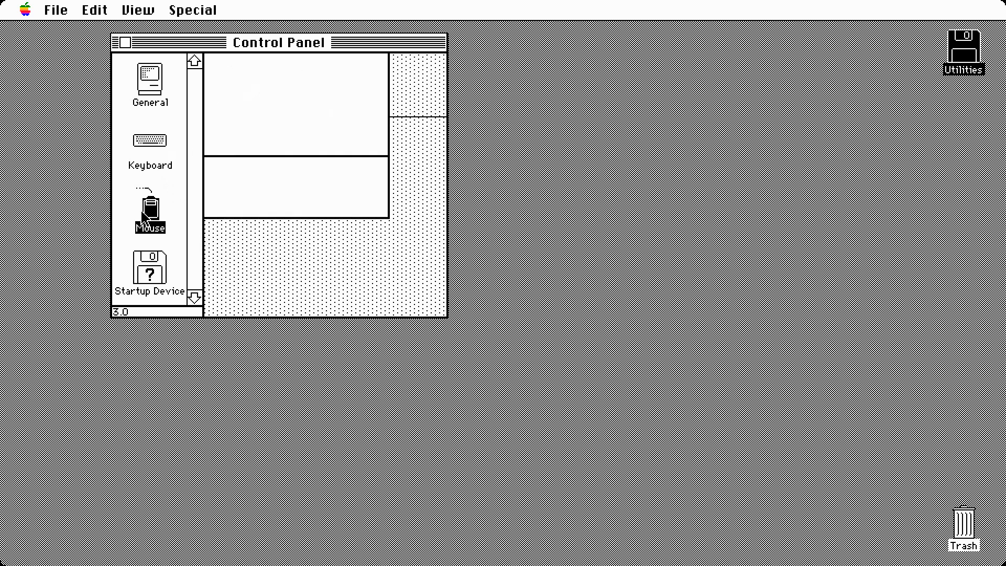
left_click(149, 211)
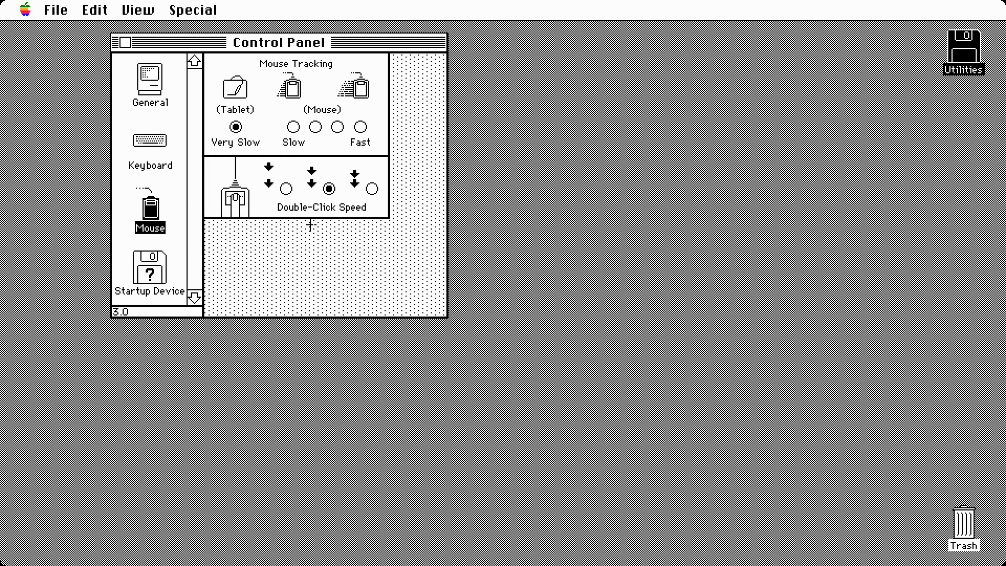
mouse_move(408, 120)
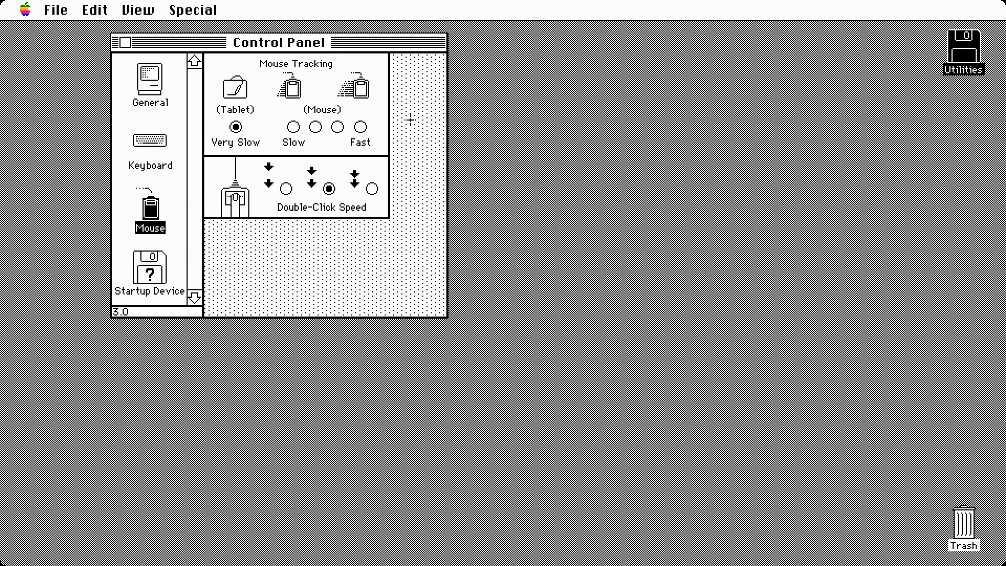
Step: Set mouse tracking to Fast, then back to Very Slow, and show Startup Device settings
left_click(360, 127)
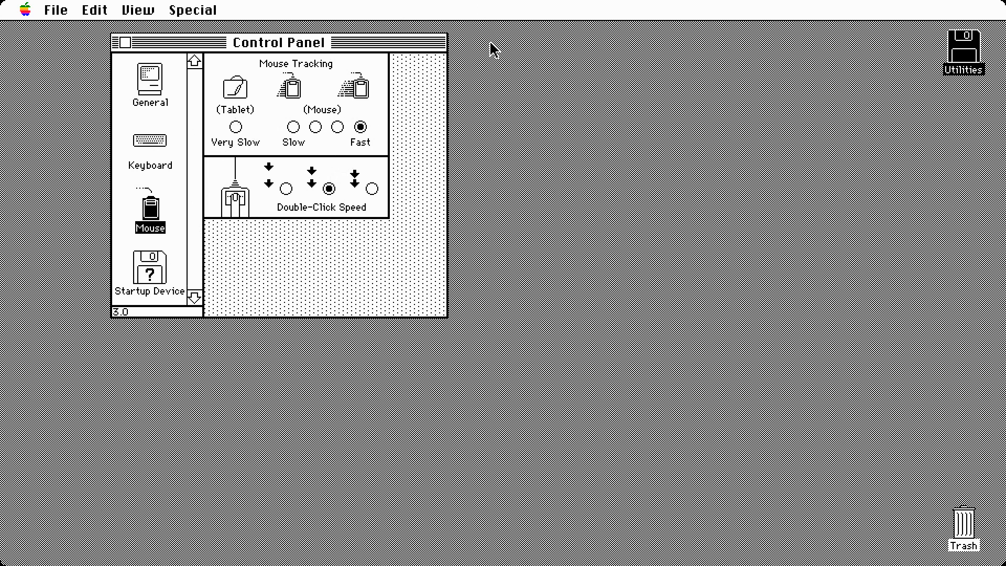
left_click(234, 126)
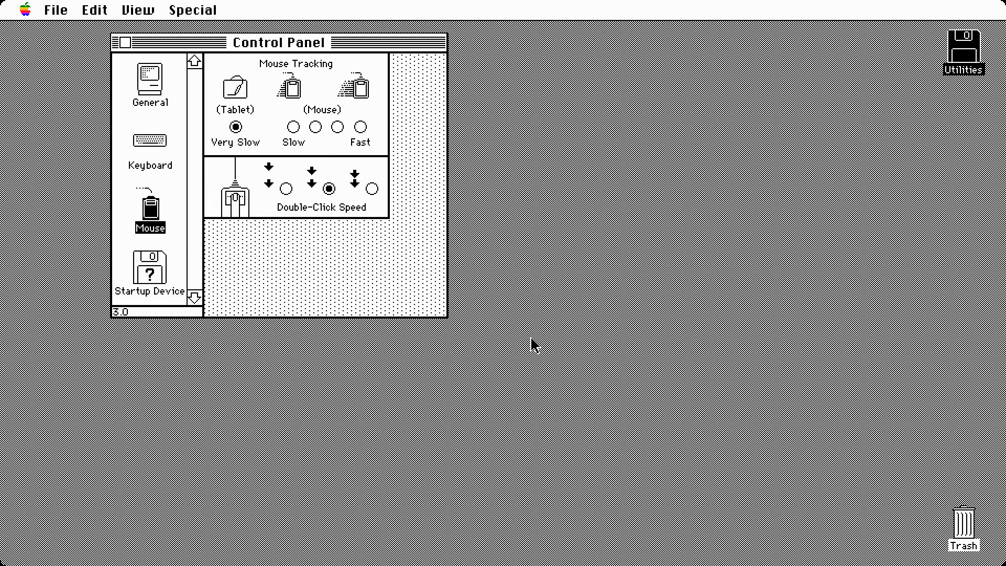
left_click(151, 267)
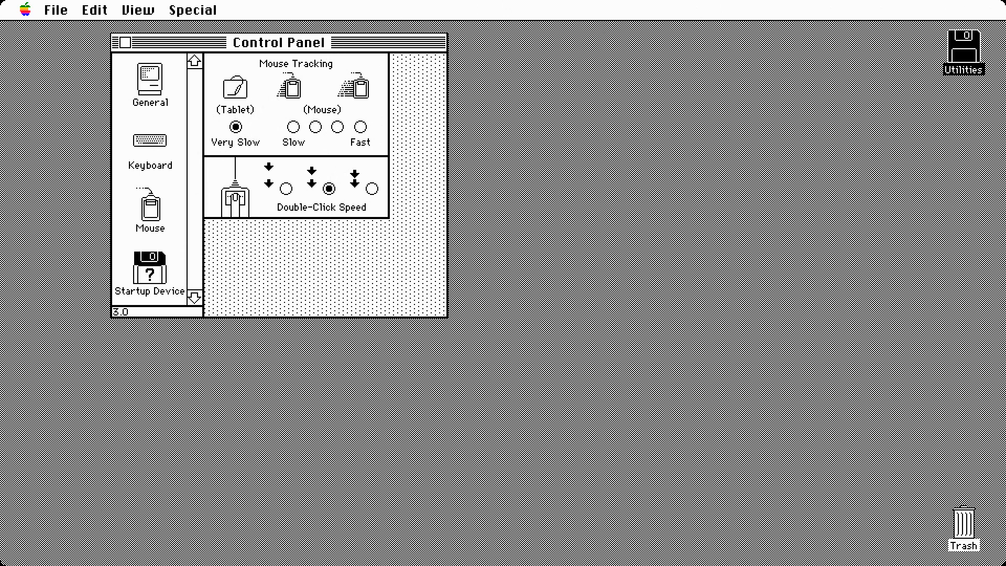
left_click(150, 268)
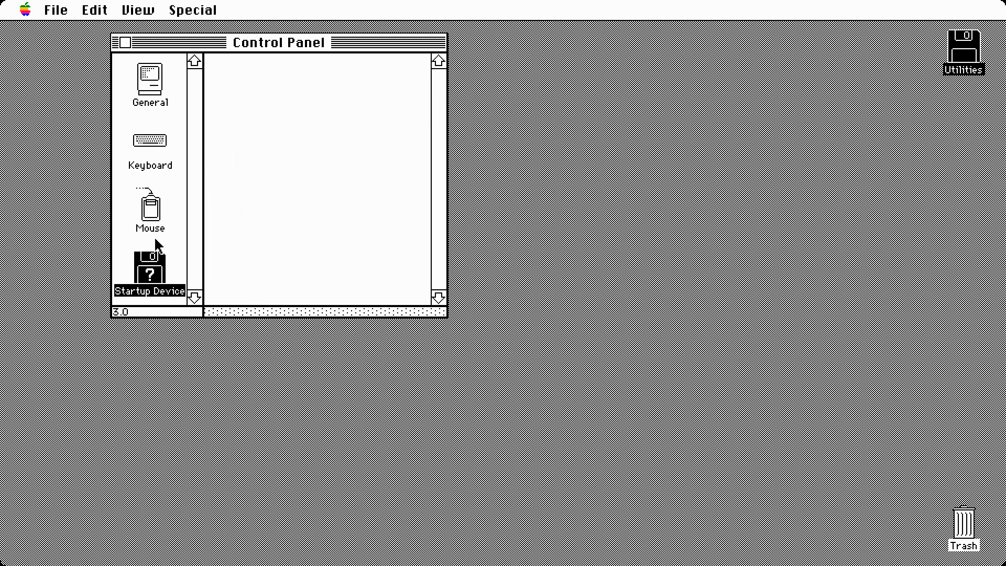
left_click(149, 81)
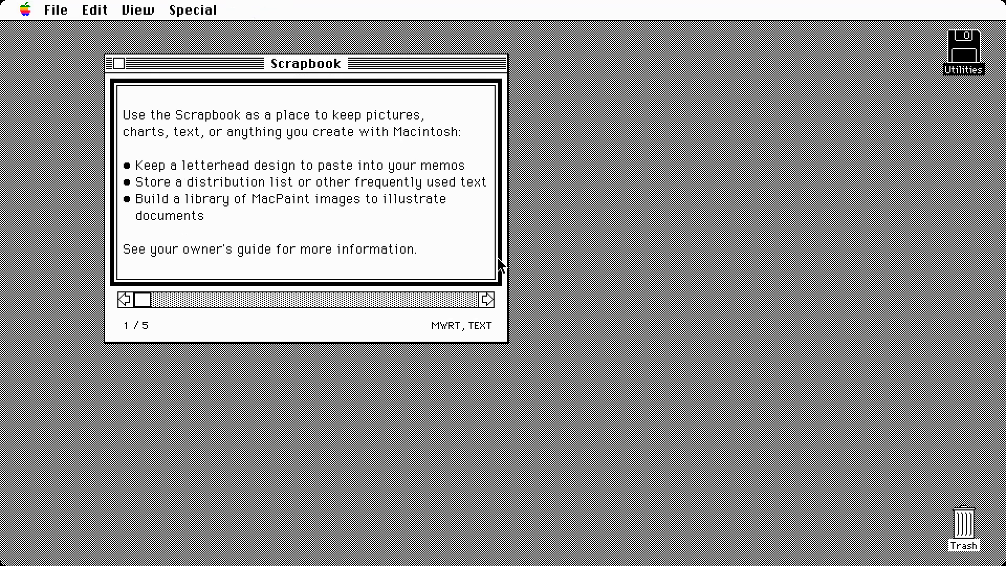
mouse_move(487, 291)
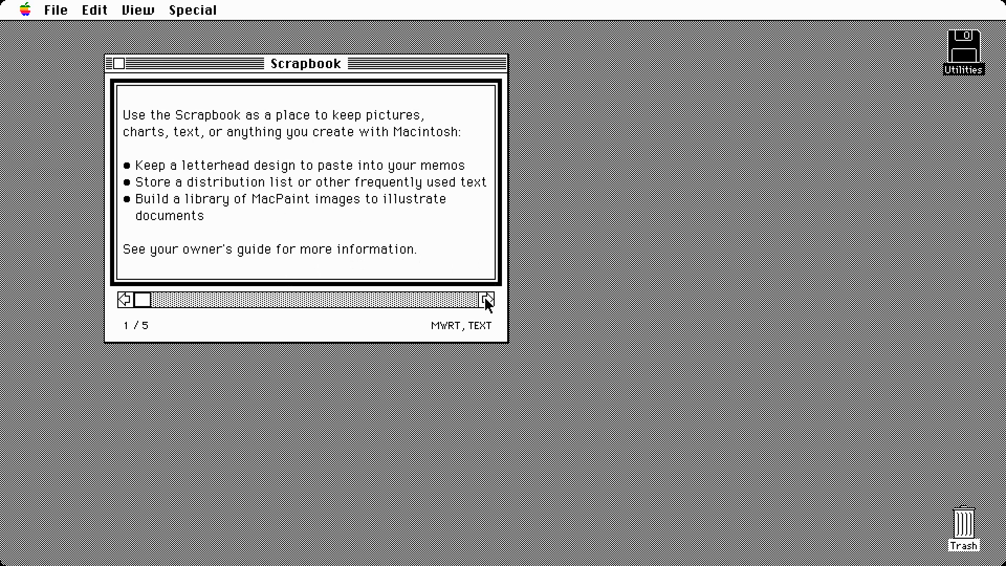
Step: Advance the Scrapbook page by page to 5 / 5, the balloons and champagne picture
left_click(486, 300)
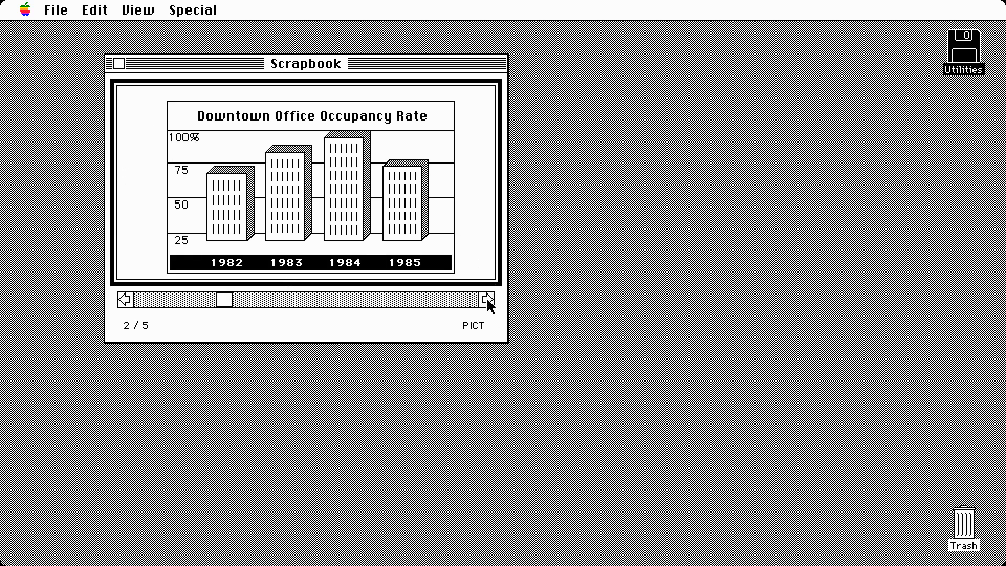
left_click(486, 302)
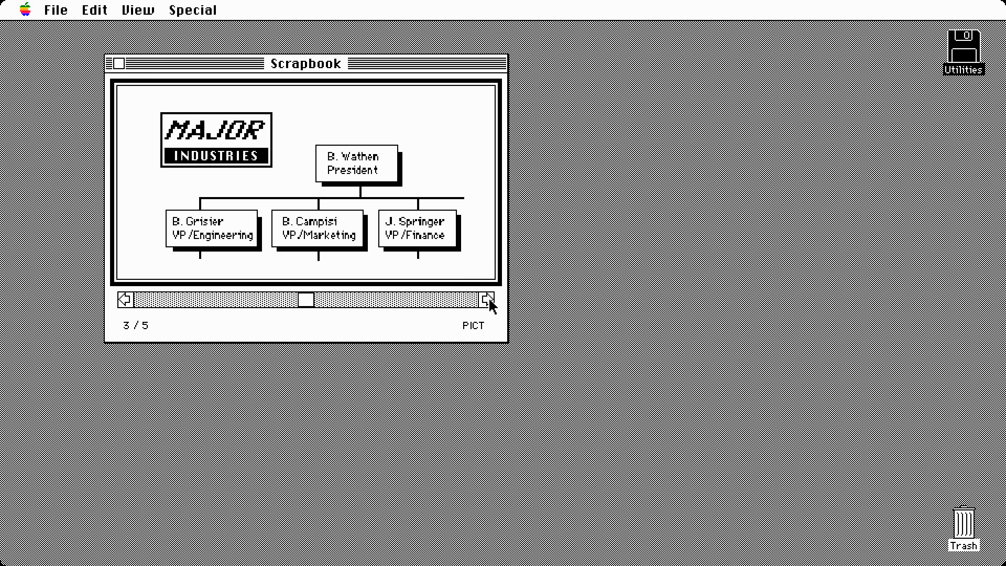
left_click(486, 302)
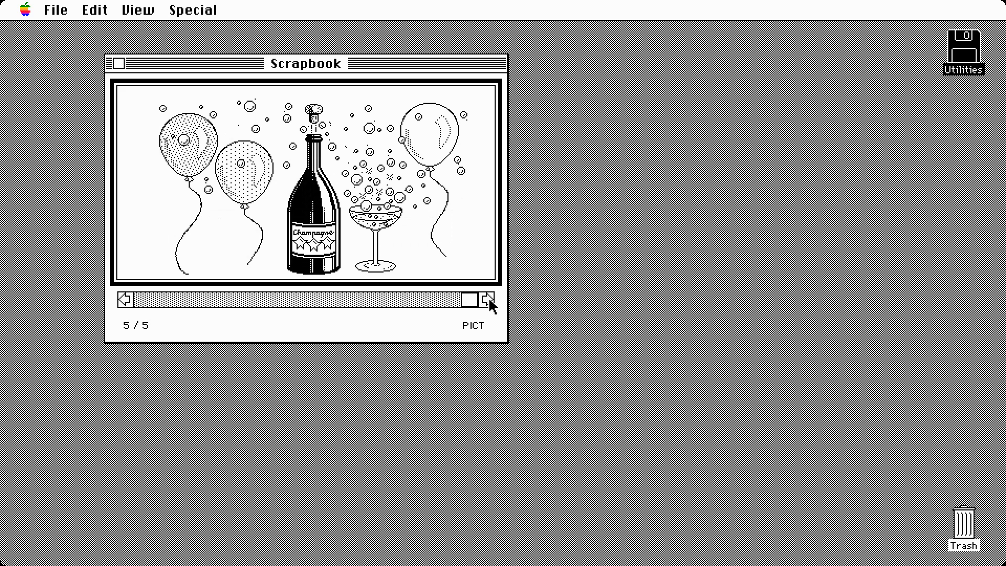
mouse_move(118, 67)
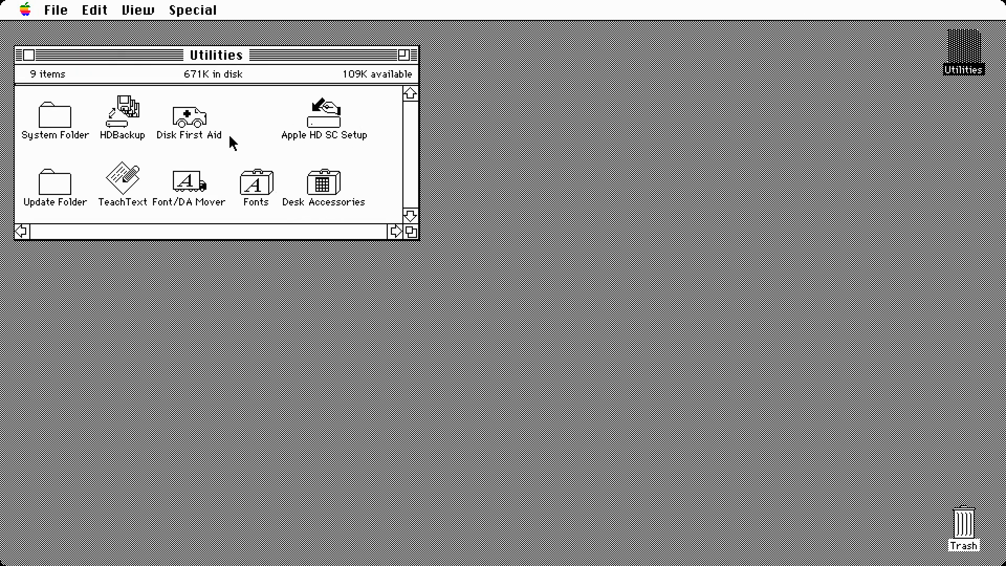
mouse_move(220, 149)
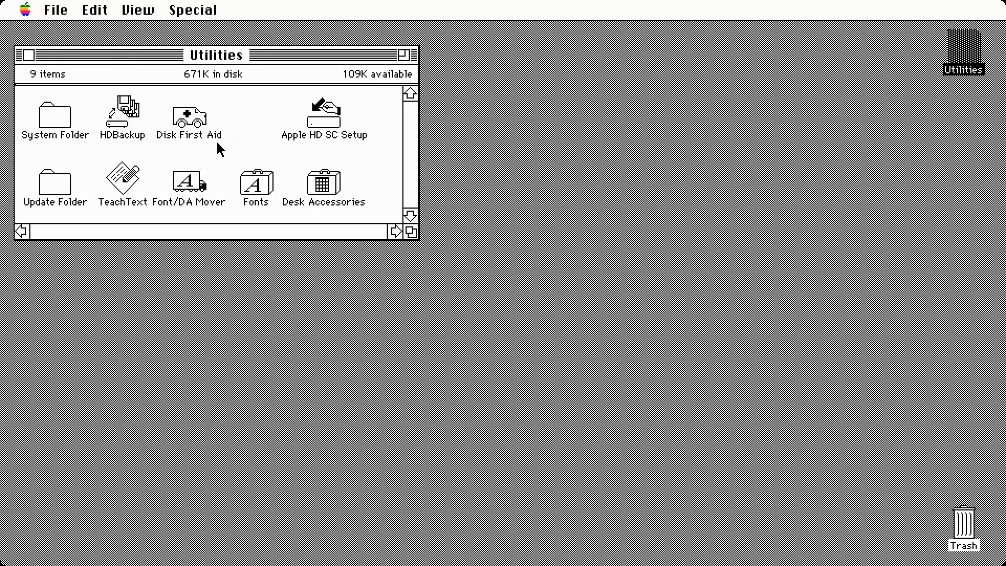
mouse_move(25, 56)
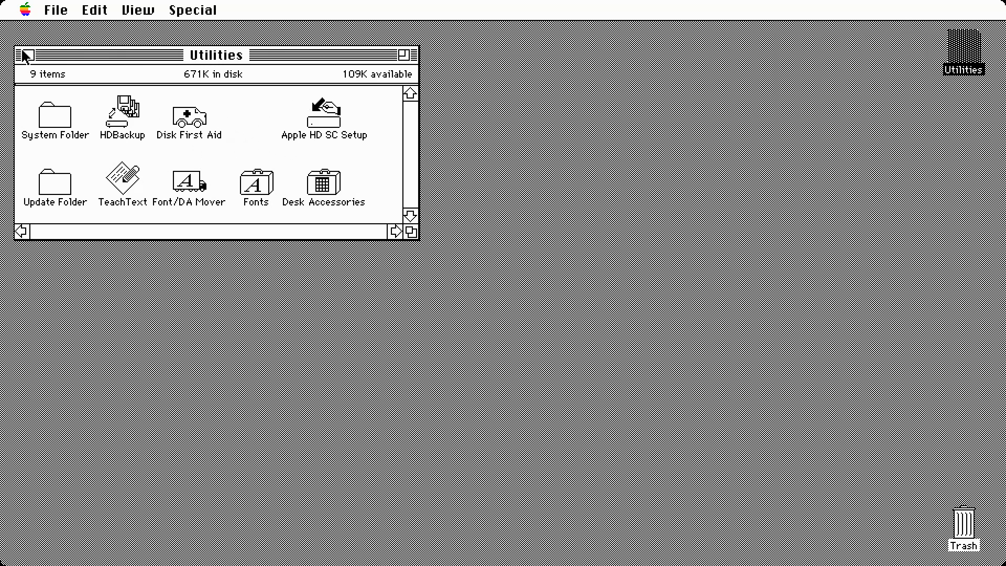
Step: Close the Utilities window, check the Special menu, and open the Control Panel's General settings
left_click(192, 9)
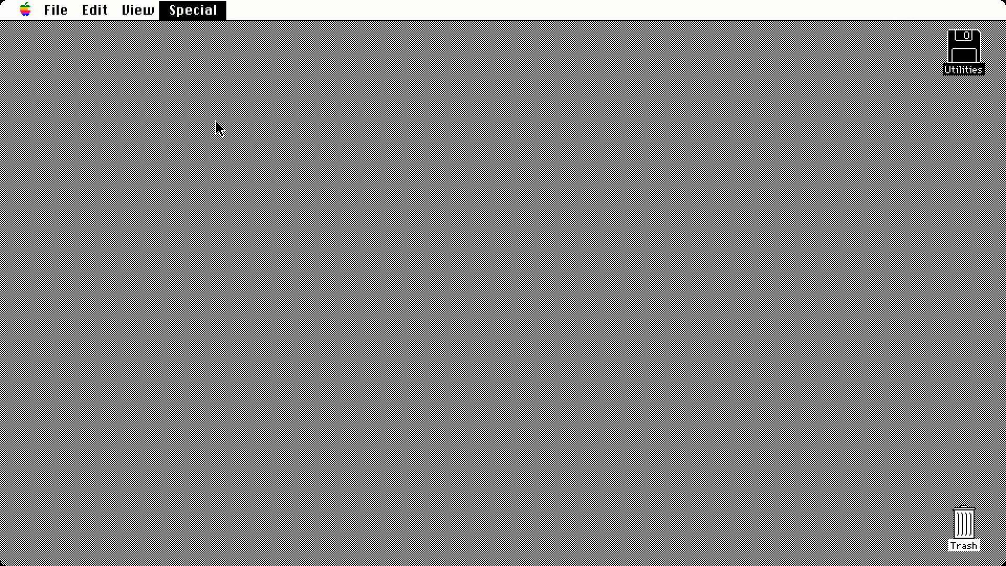
left_click(192, 9)
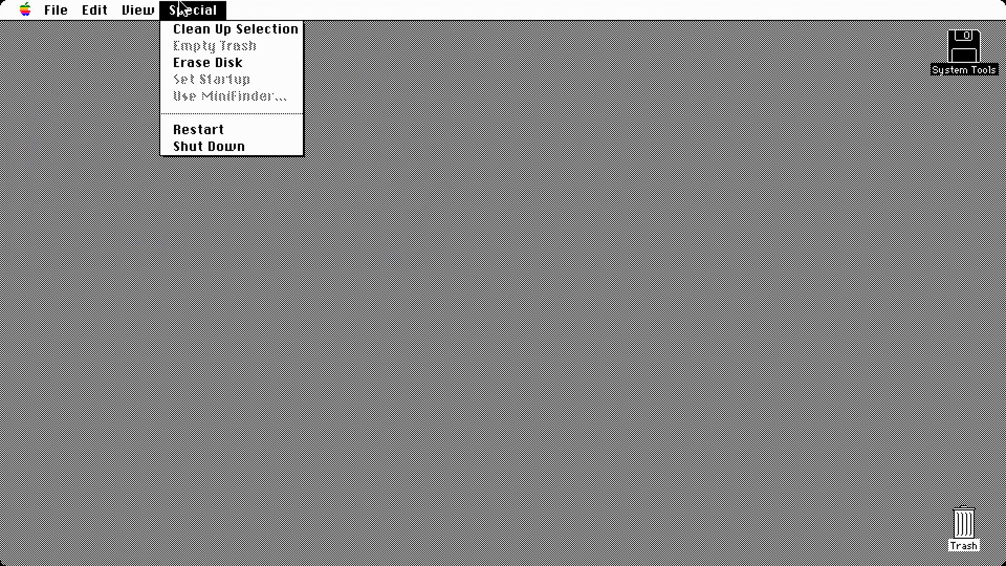
left_click(56, 10)
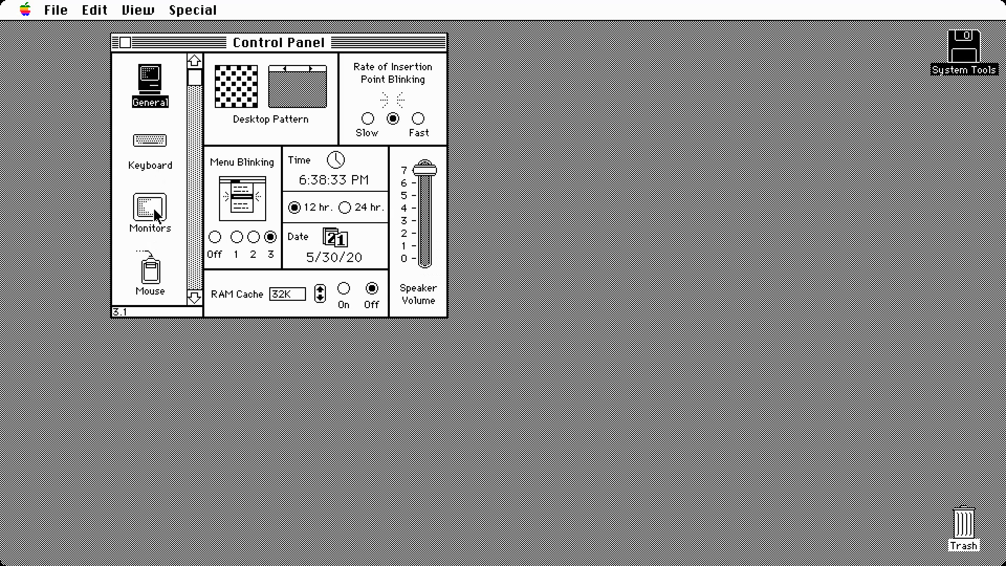
Step: Change the Monitors Colors setting from 2 to 256, then show the Mouse panel
left_click(149, 212)
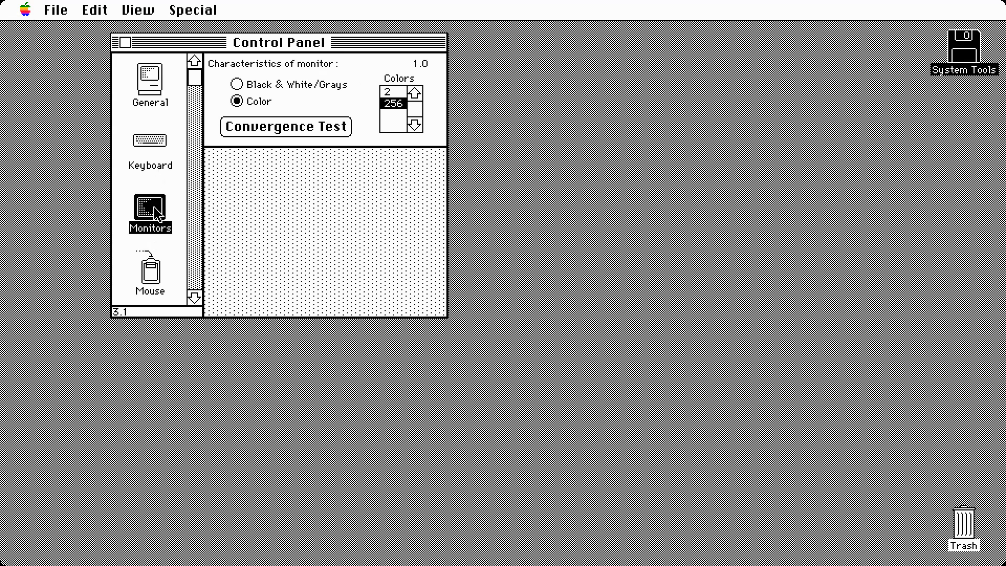
mouse_move(529, 186)
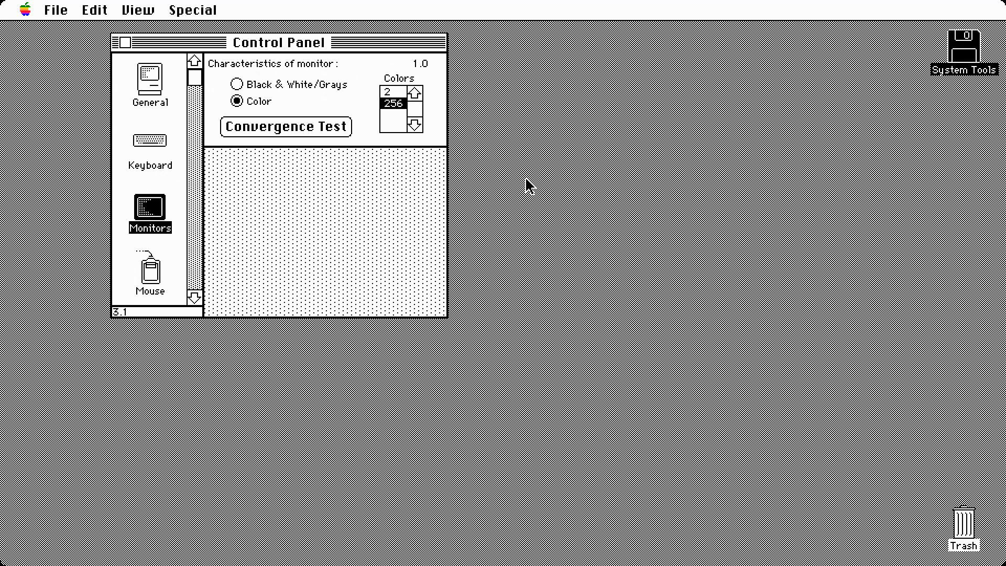
mouse_move(503, 161)
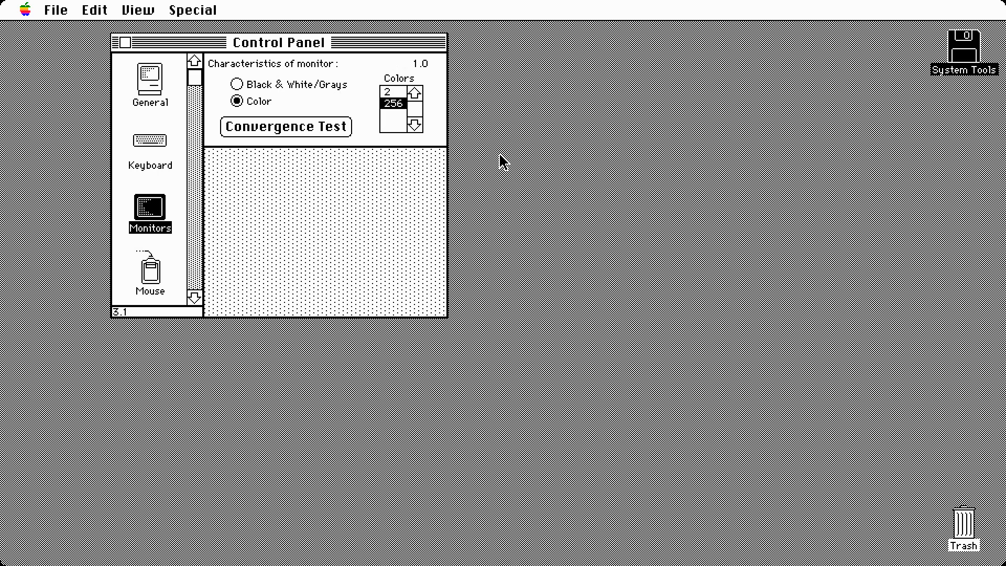
mouse_move(204, 108)
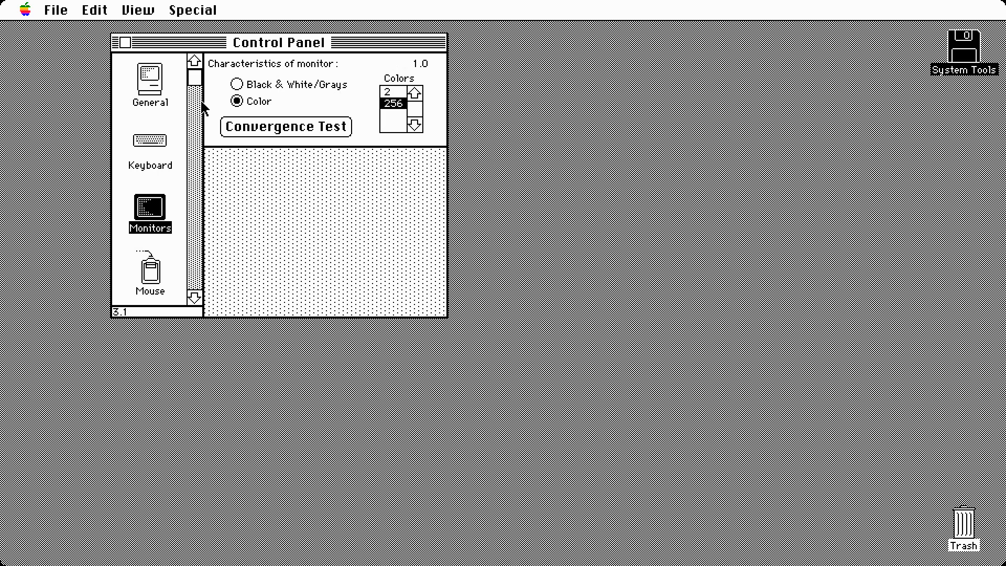
mouse_move(25, 48)
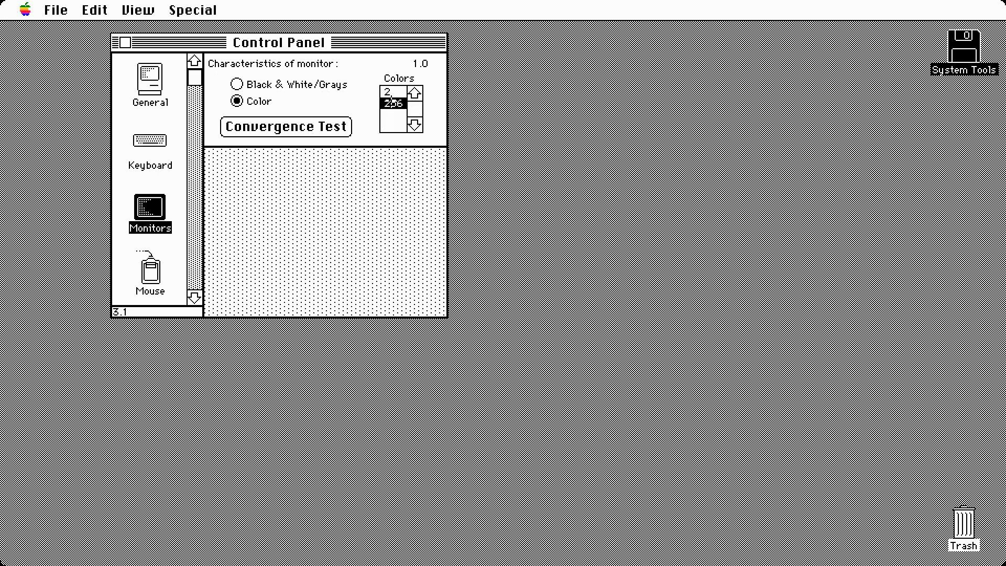
left_click(414, 89)
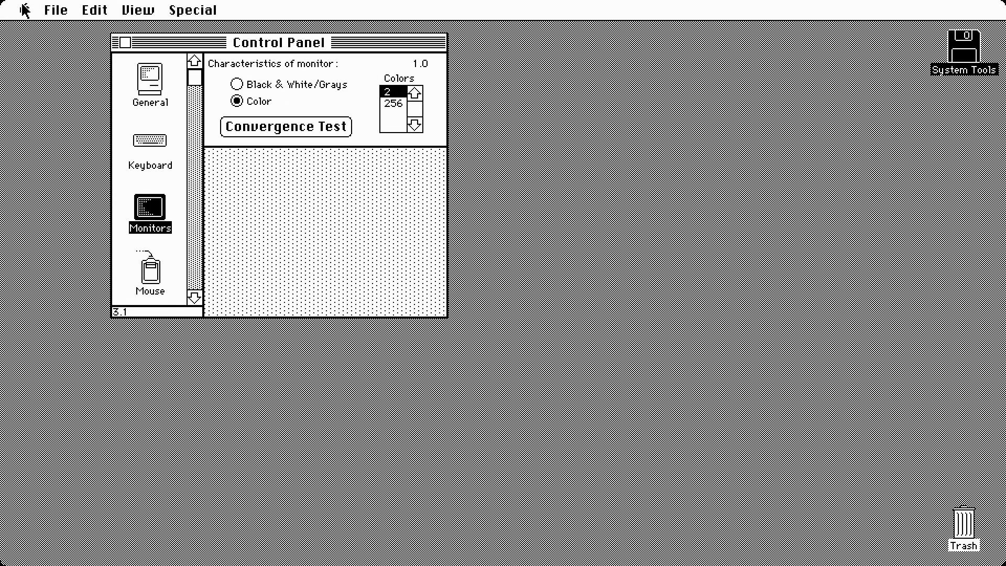
mouse_move(741, 20)
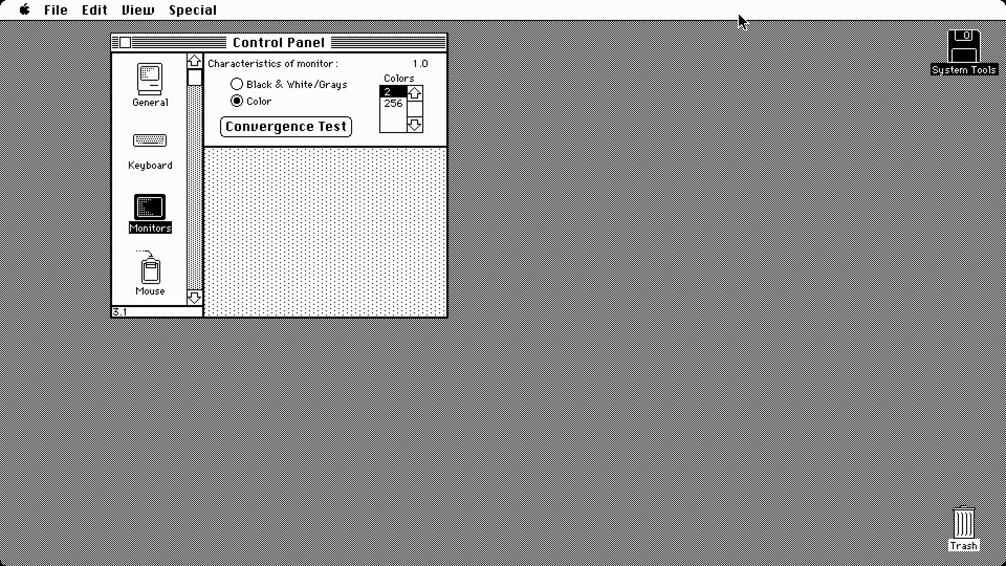
mouse_move(575, 180)
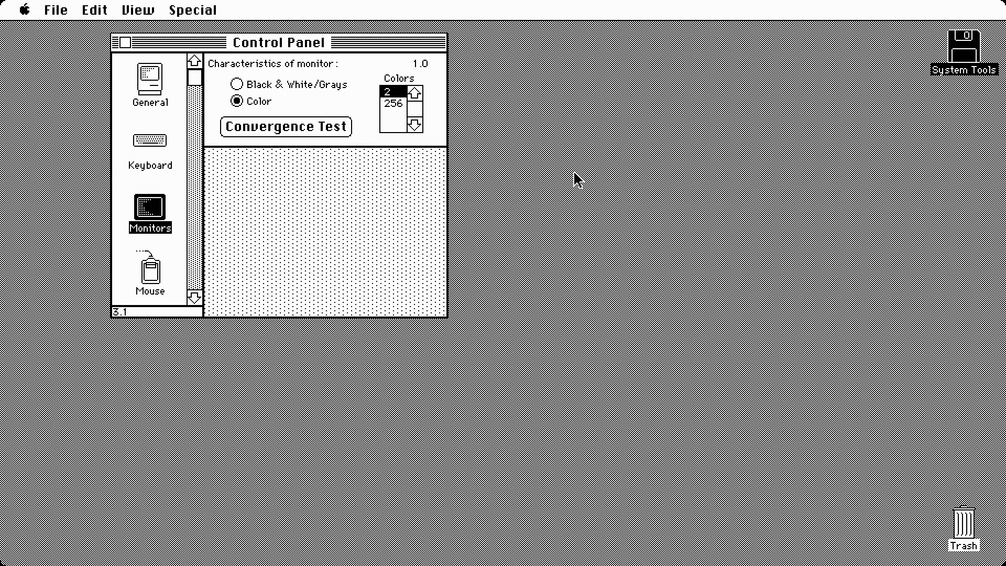
mouse_move(551, 217)
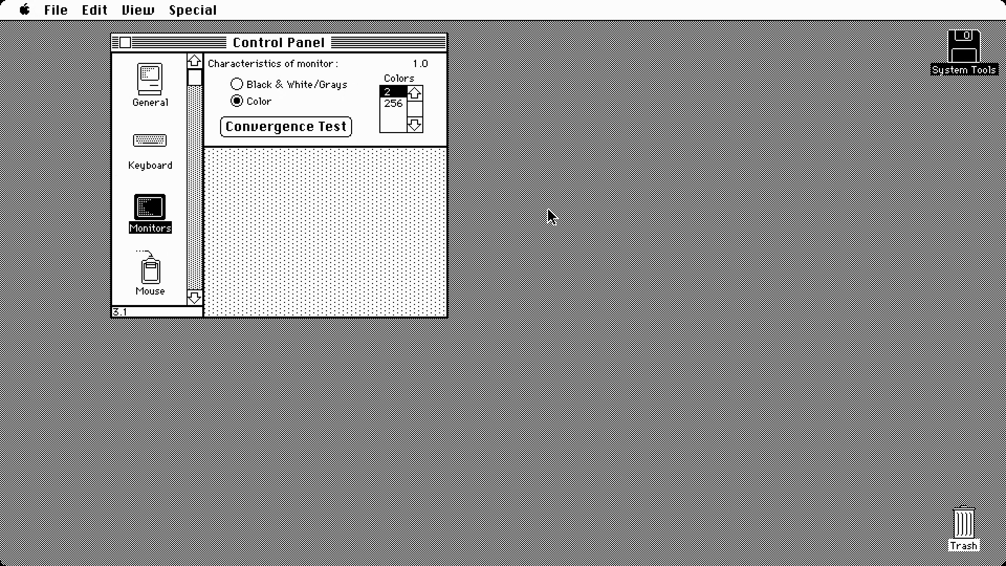
mouse_move(478, 221)
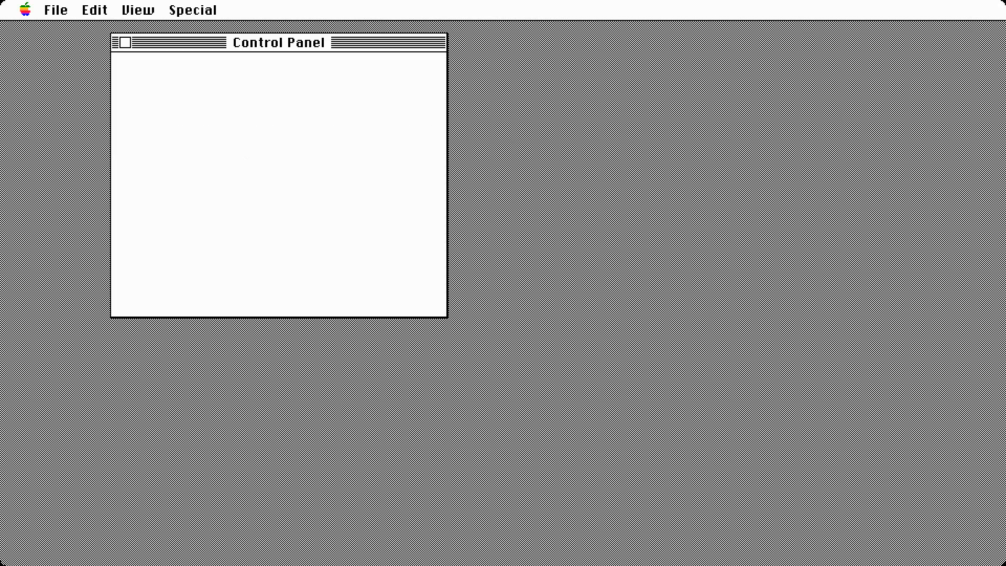
left_click(151, 212)
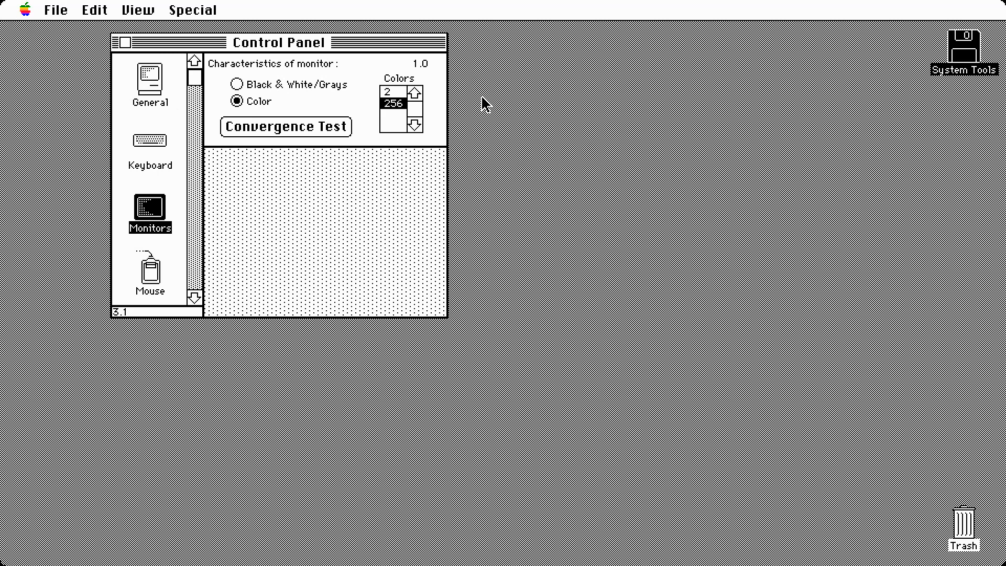
mouse_move(248, 232)
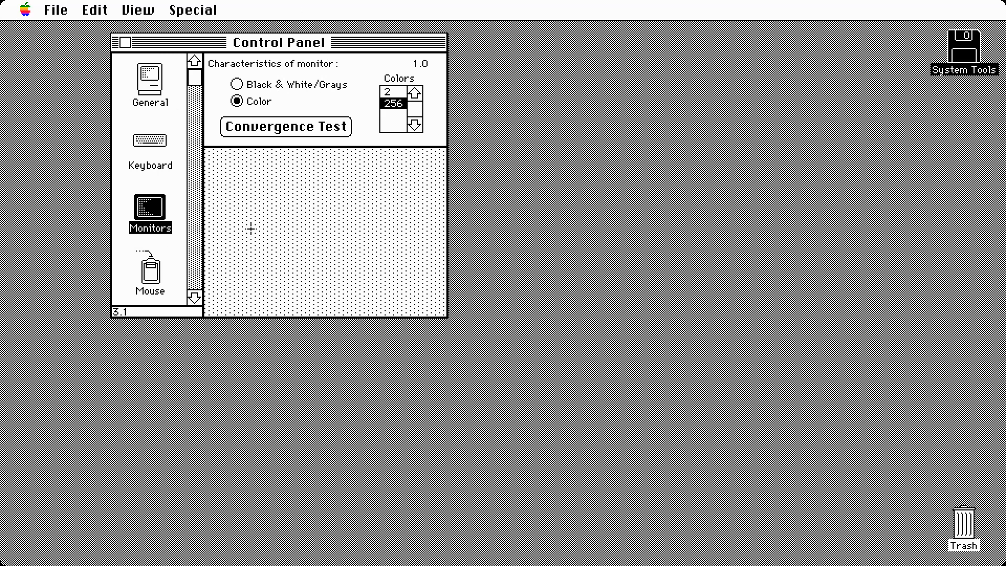
left_click(150, 269)
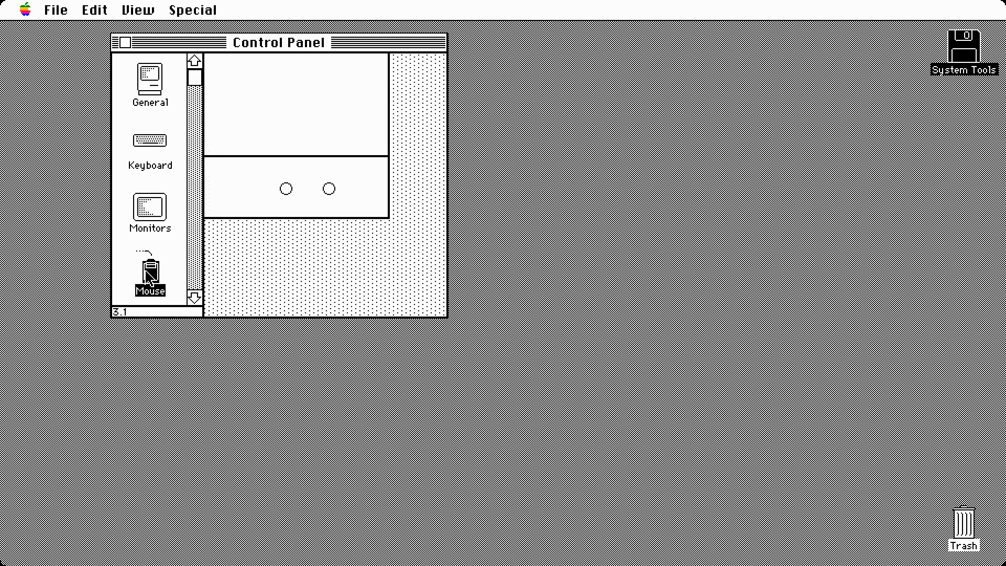
Step: Review the mouse tracking and double-click speed options, then bring up the Sound panel
left_click(150, 270)
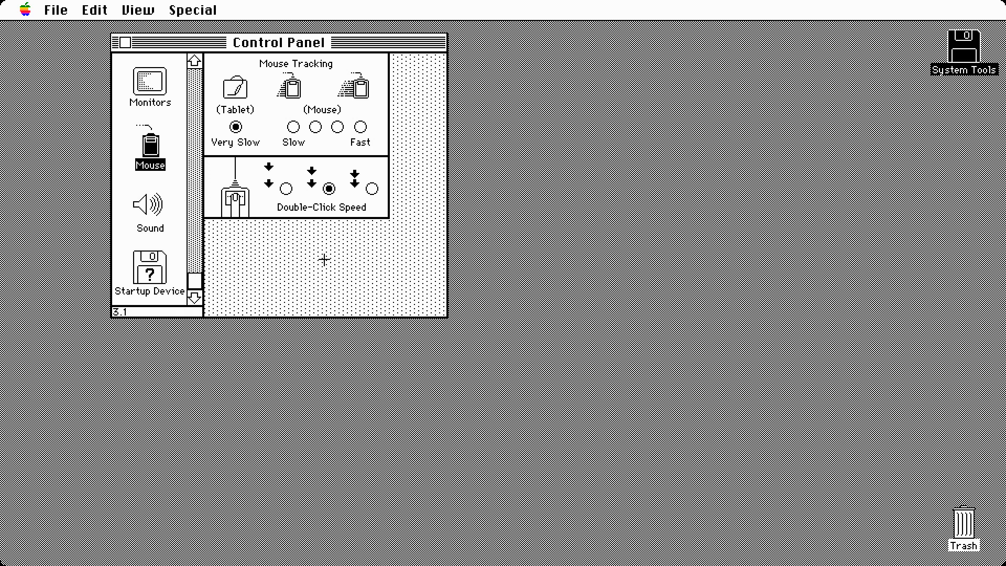
left_click(150, 211)
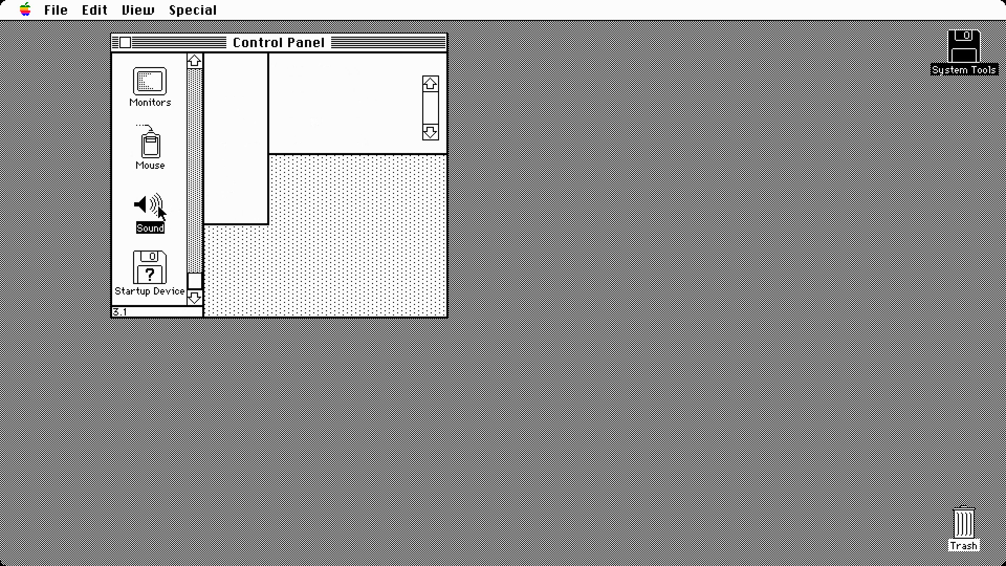
Step: In the Sound panel, preview Clink-Klank, then choose Simple Beep as the alert sound
left_click(149, 205)
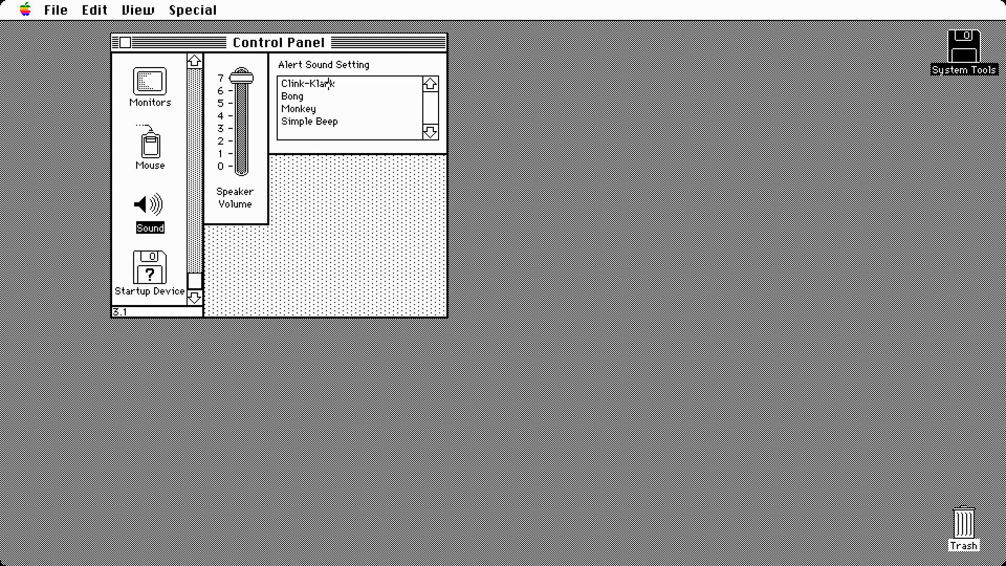
left_click(315, 83)
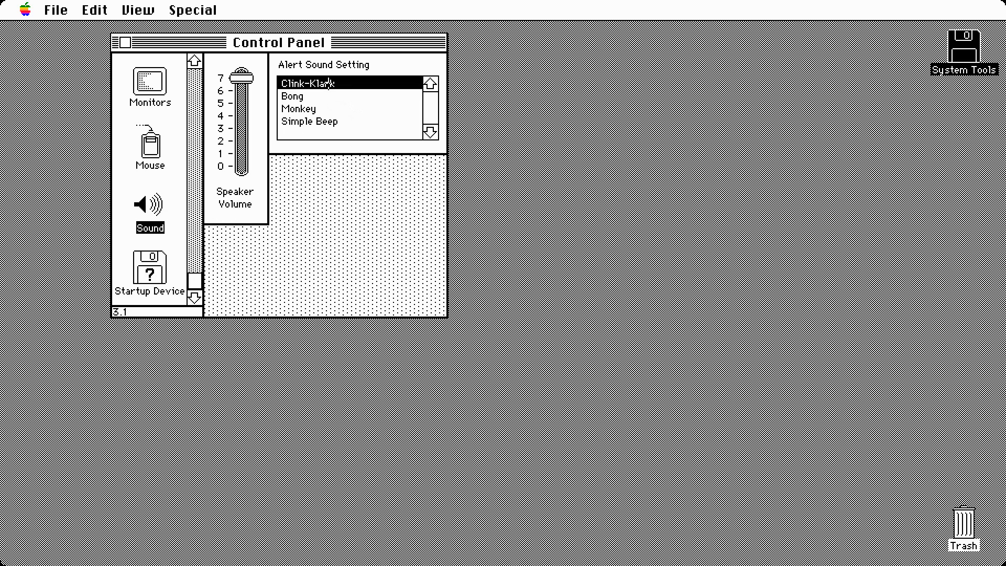
mouse_move(288, 110)
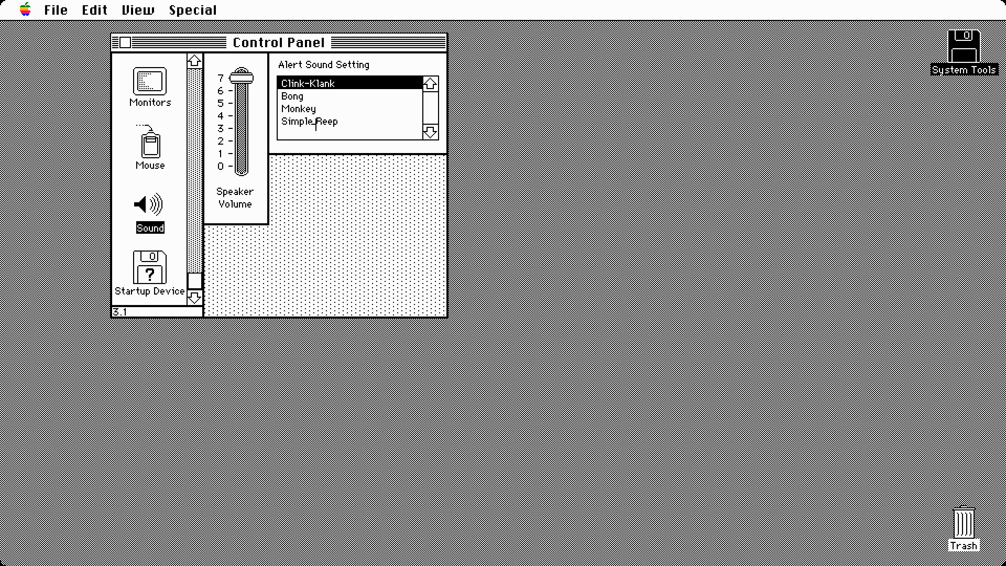
left_click(314, 121)
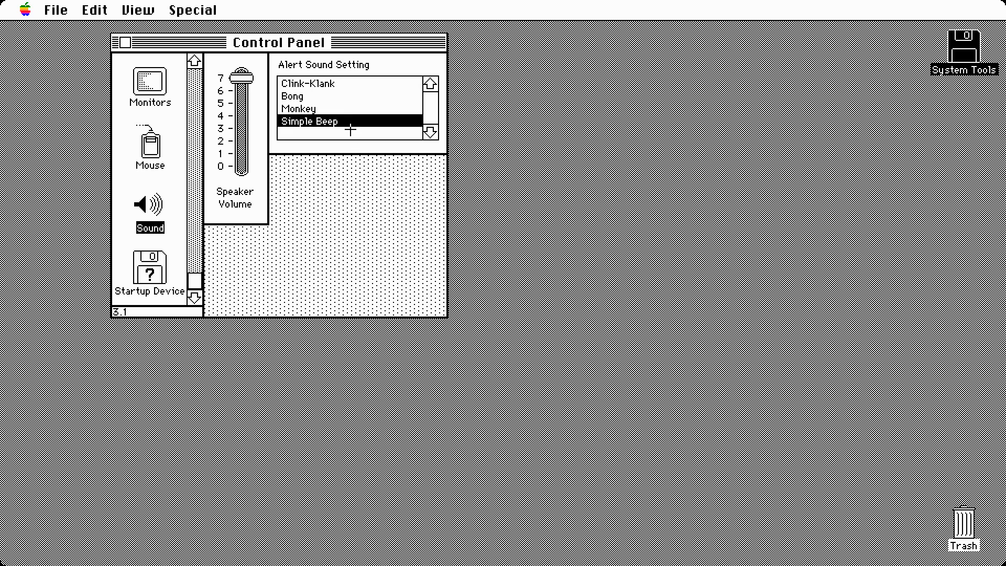
mouse_move(339, 195)
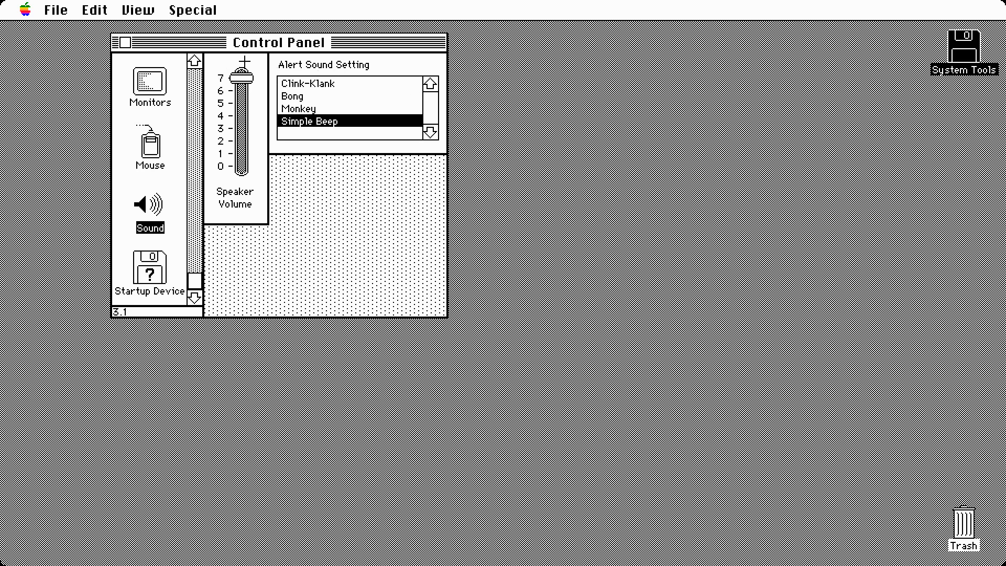
mouse_move(171, 101)
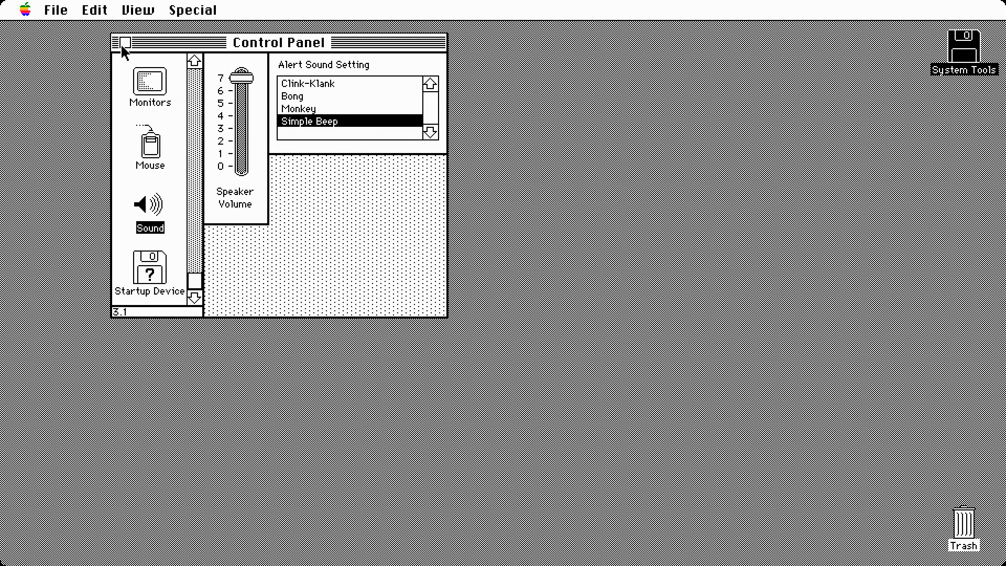
Step: Close the Control Panel window and open the Apple menu to Control Panel
key("ctrl")
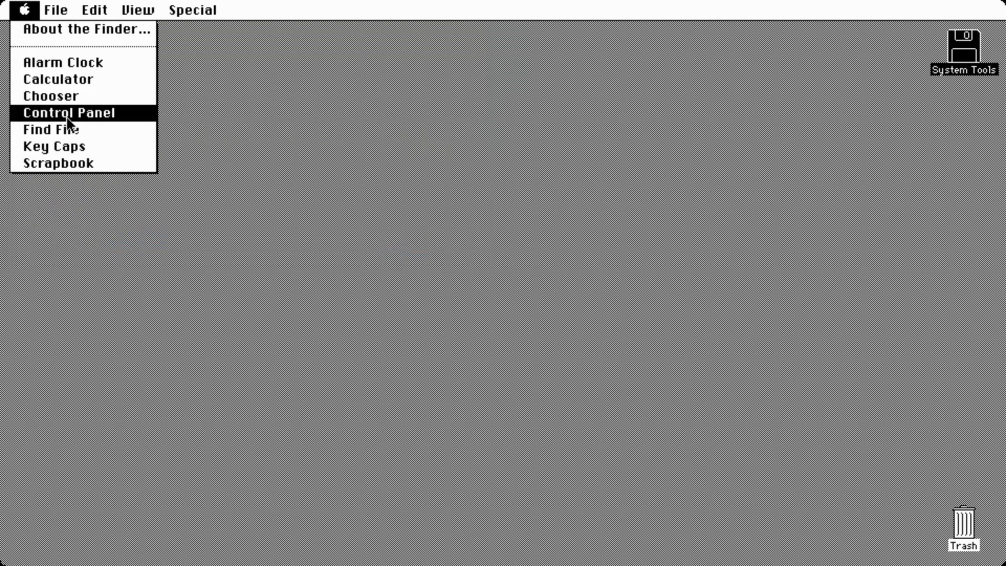
Step: Reopen Control Panel from the Apple menu and show the General panel
left_click(68, 113)
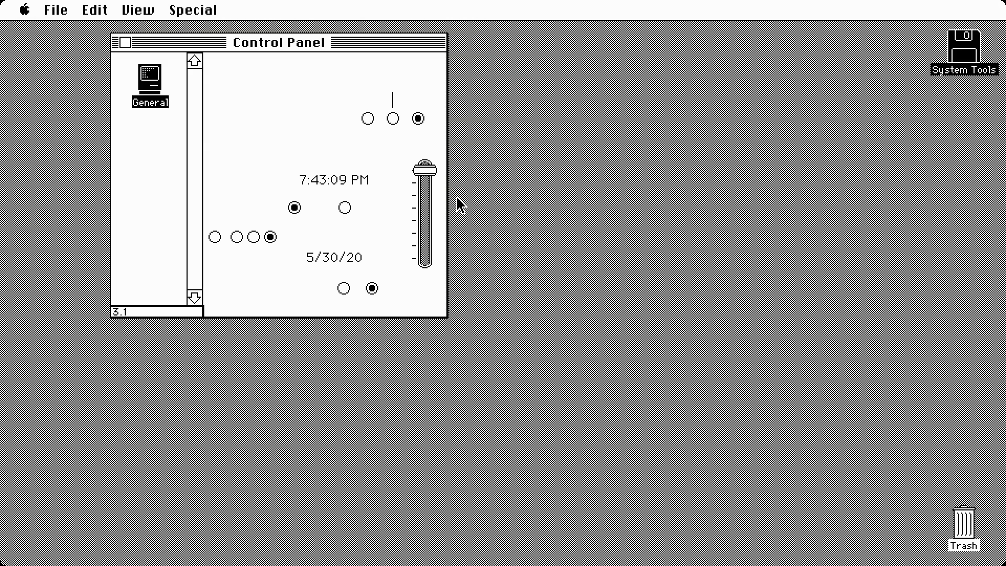
left_click(149, 75)
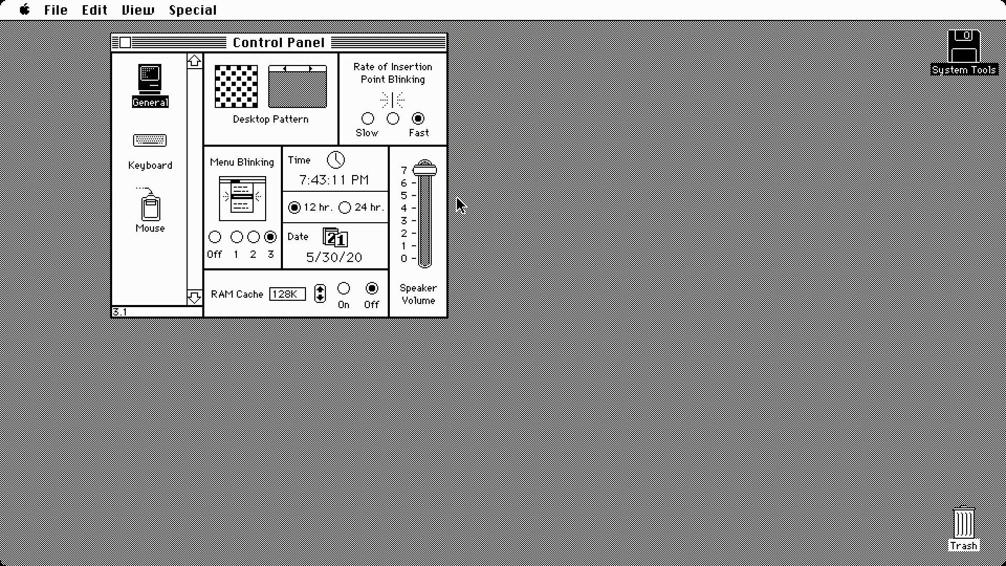
mouse_move(188, 146)
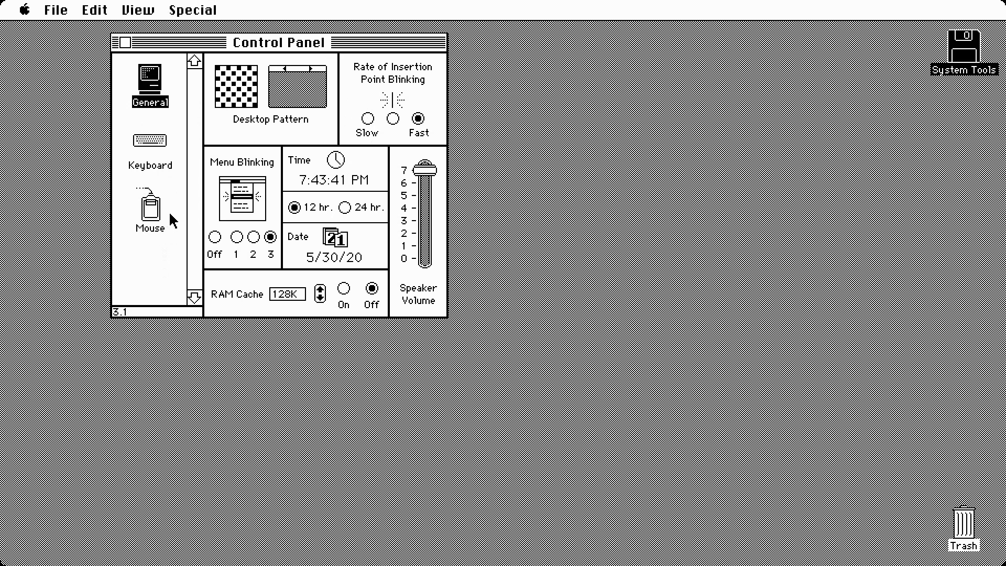
mouse_move(226, 352)
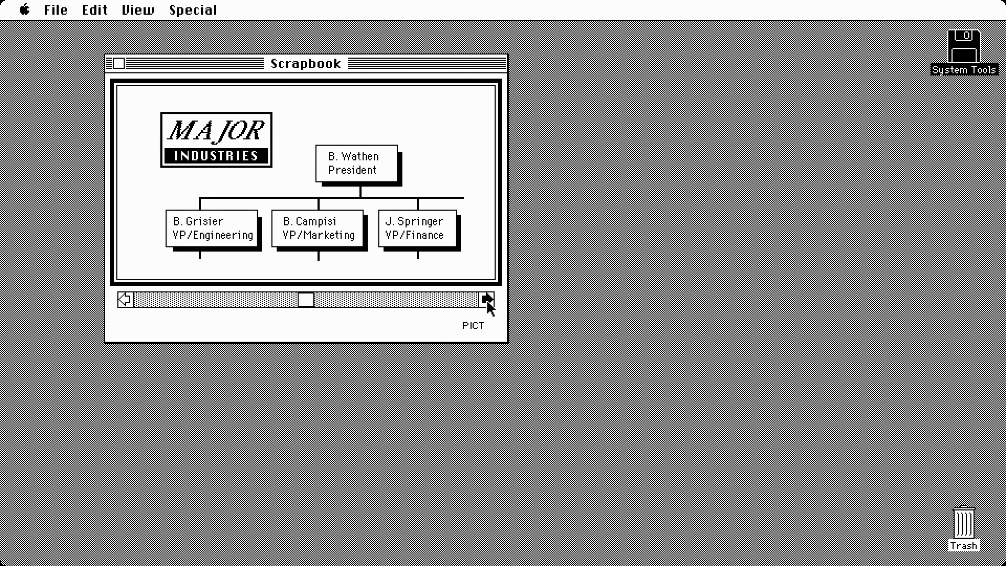
Step: Advance the Scrapbook to page 5 of 5, the champagne and balloons picture
left_click(488, 300)
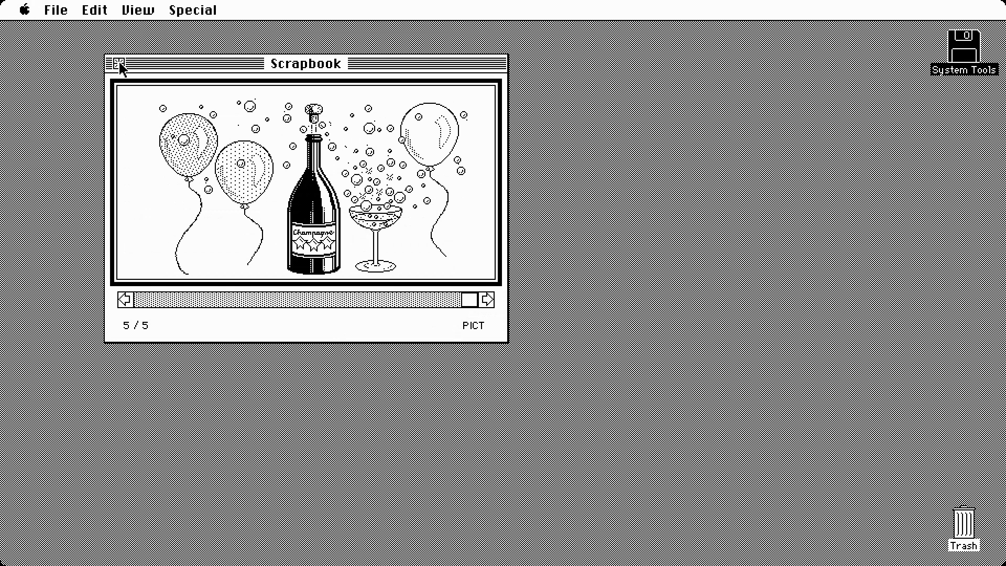